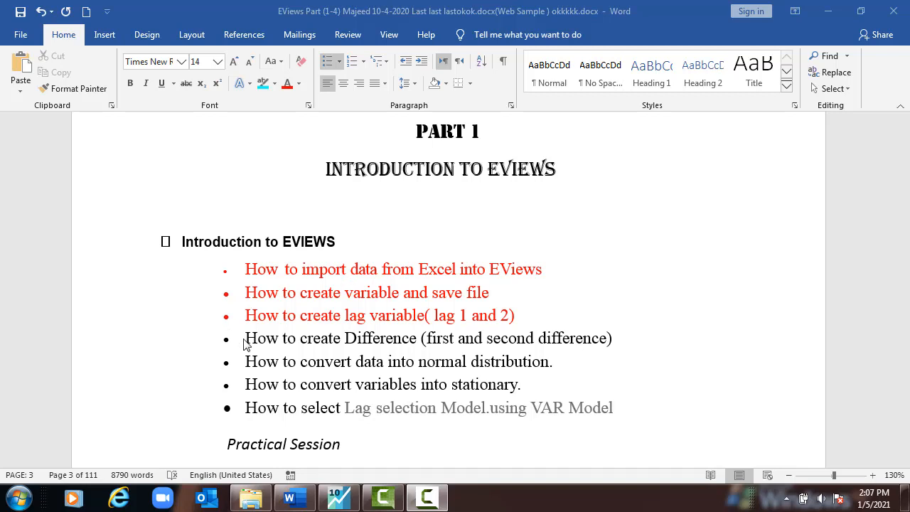
{"action": "mouse_move", "coordinate": [409, 347]}
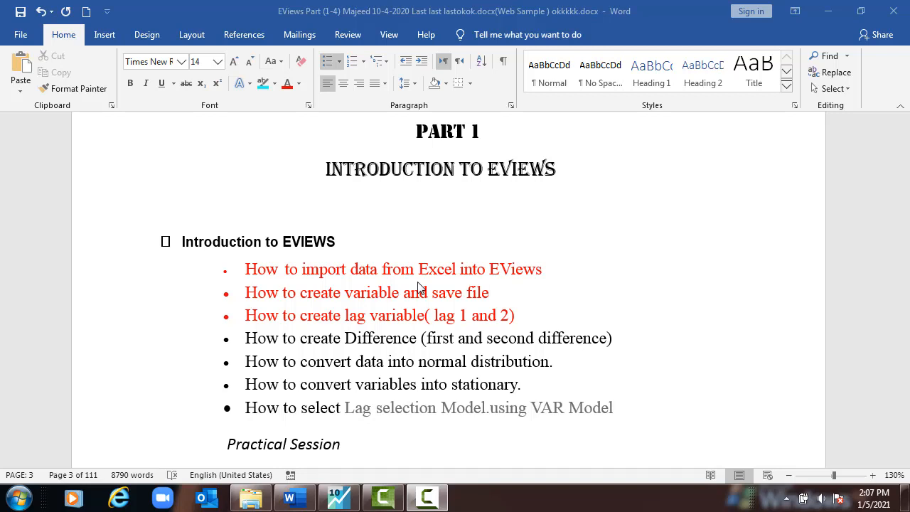
{"action": "mouse_move", "coordinate": [374, 343]}
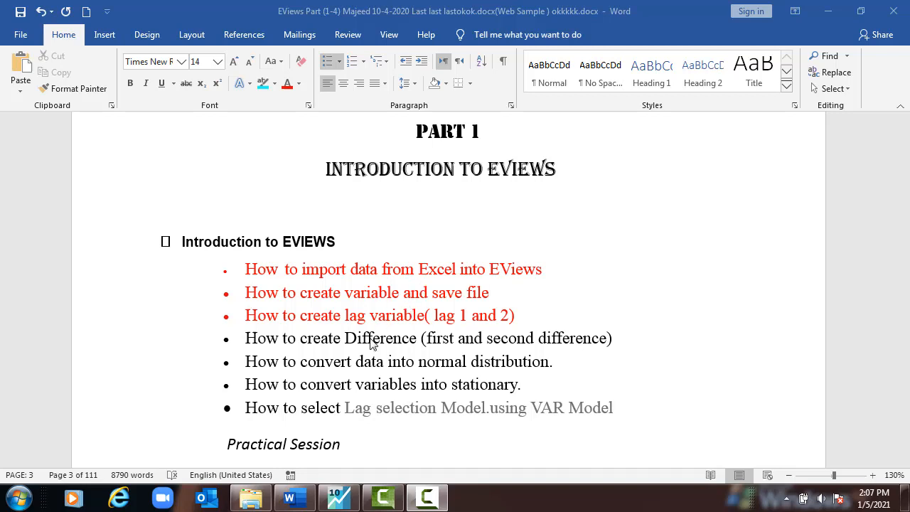
{"action": "mouse_move", "coordinate": [398, 476]}
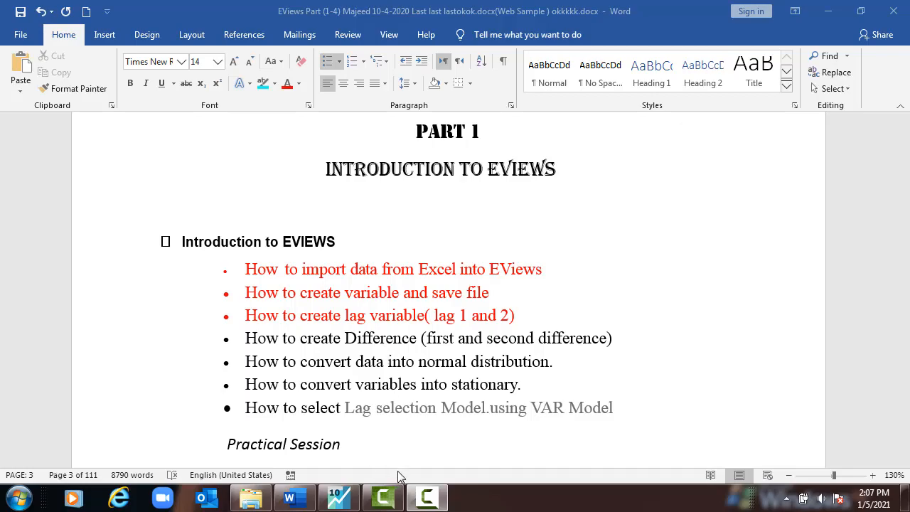
Open the recent gdp gds 1980-2013.wf1 workfile in EViews and refresh its linked data.
{"action": "left_click", "coordinate": [12, 22]}
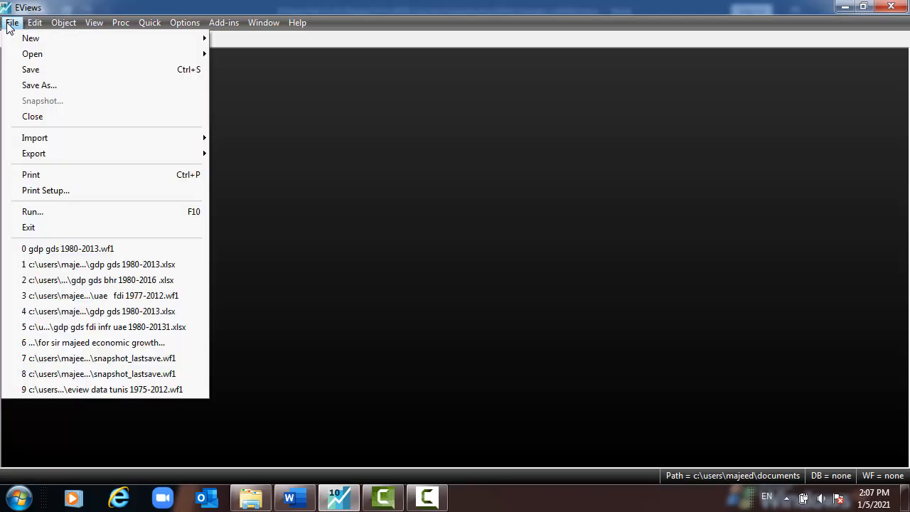
{"action": "mouse_move", "coordinate": [67, 248]}
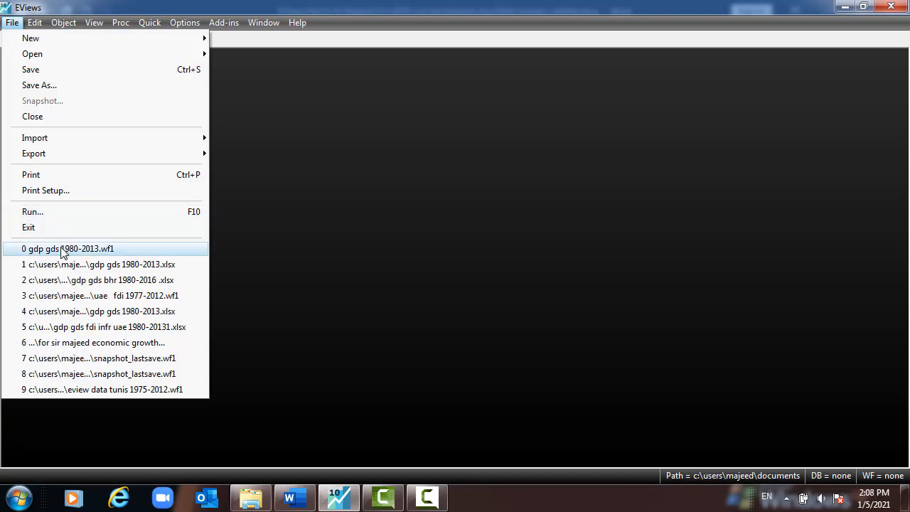
{"action": "left_click", "coordinate": [67, 248]}
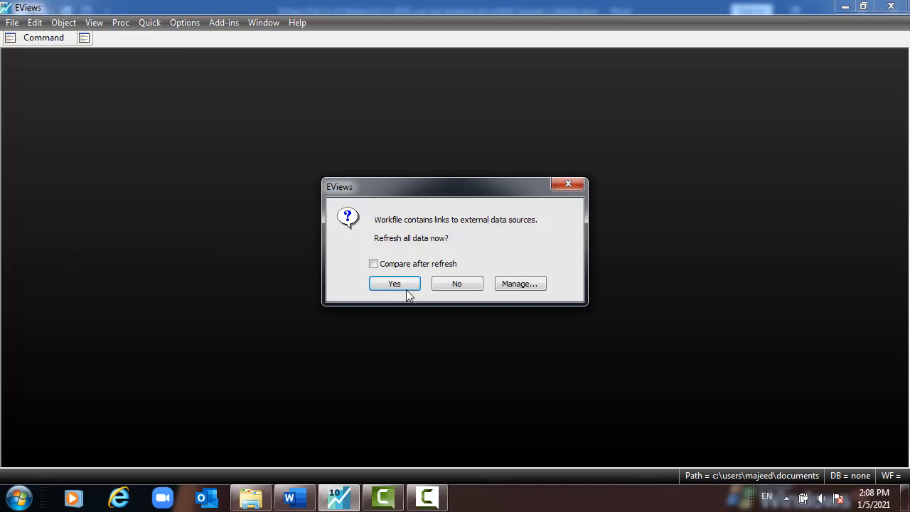
{"action": "left_click", "coordinate": [394, 283]}
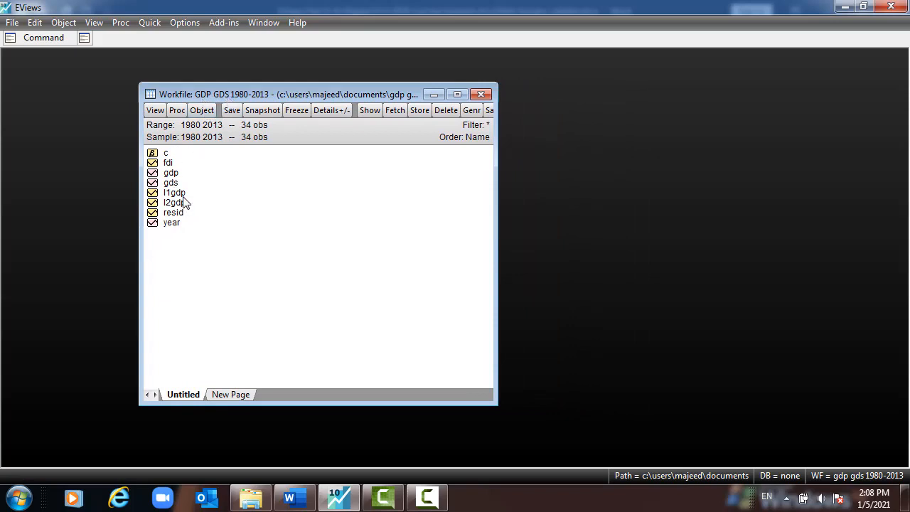
{"action": "left_click", "coordinate": [174, 202]}
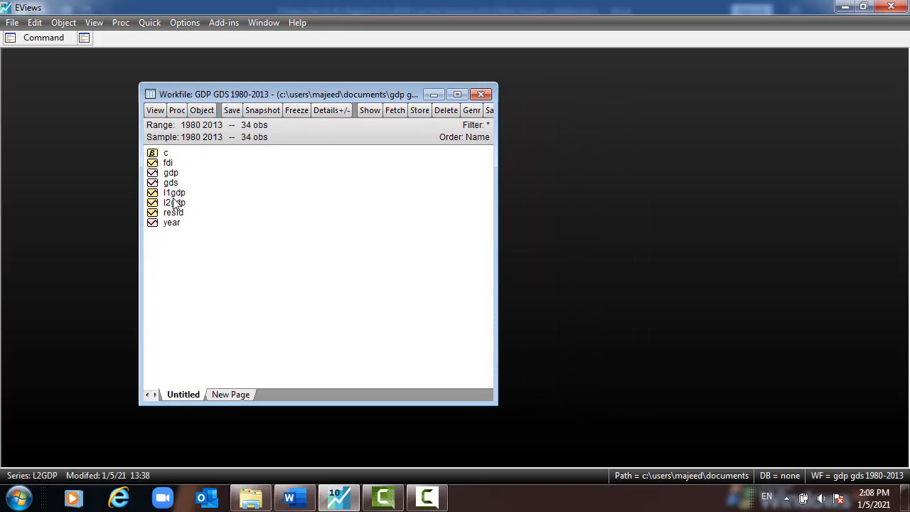
{"action": "mouse_move", "coordinate": [178, 212]}
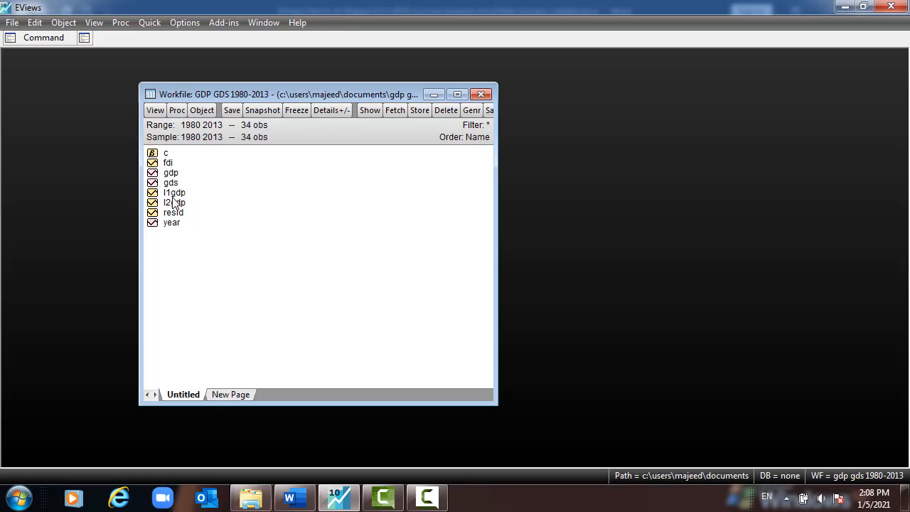
{"action": "mouse_move", "coordinate": [229, 199]}
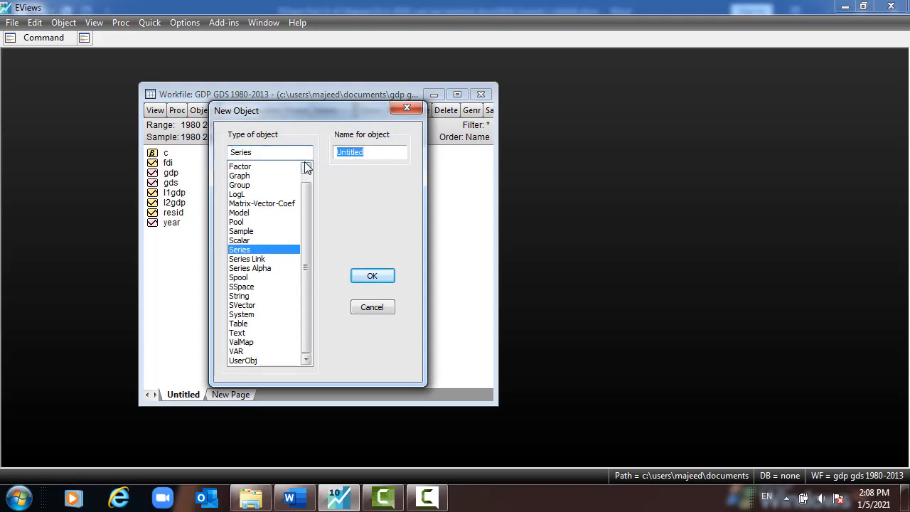
Create an empty series named dgdp and view it to confirm every value is NA.
{"action": "type", "text": "dgdp"}
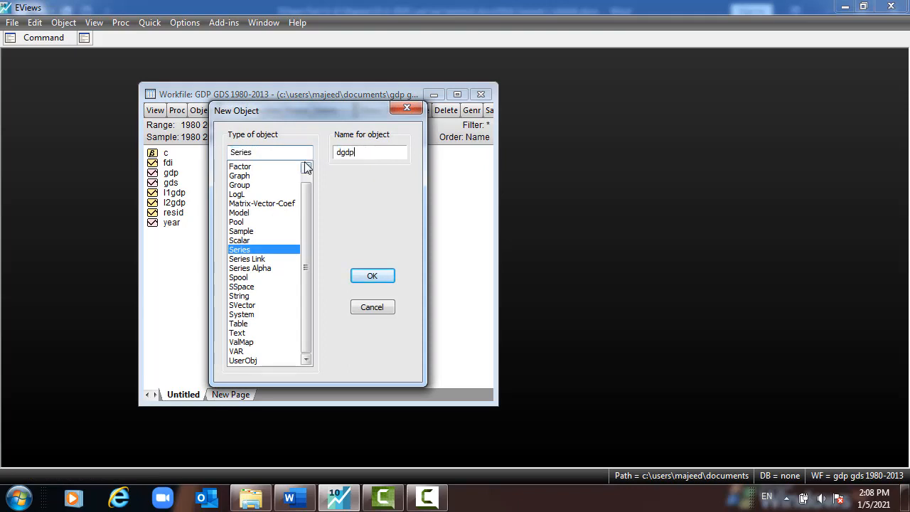
{"action": "mouse_move", "coordinate": [241, 139]}
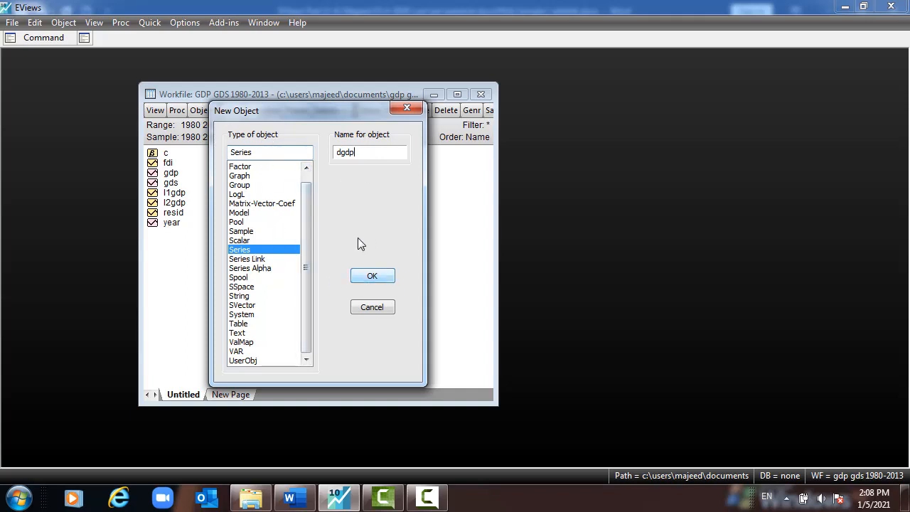
{"action": "left_click", "coordinate": [372, 276]}
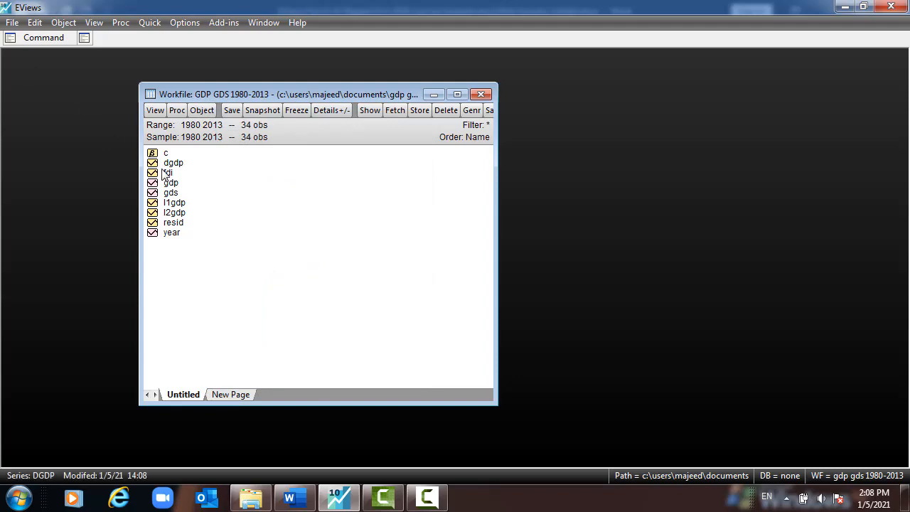
{"action": "double_click", "coordinate": [173, 162]}
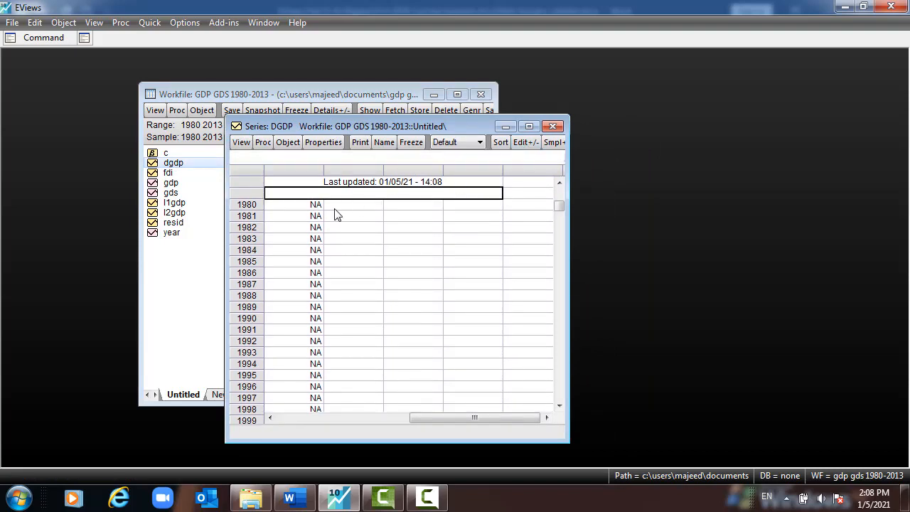
{"action": "mouse_move", "coordinate": [306, 268]}
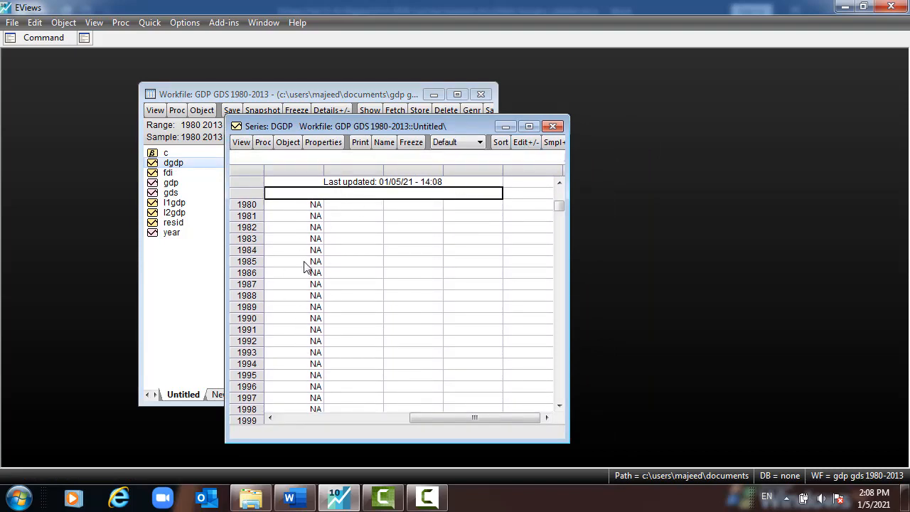
{"action": "left_click", "coordinate": [553, 126]}
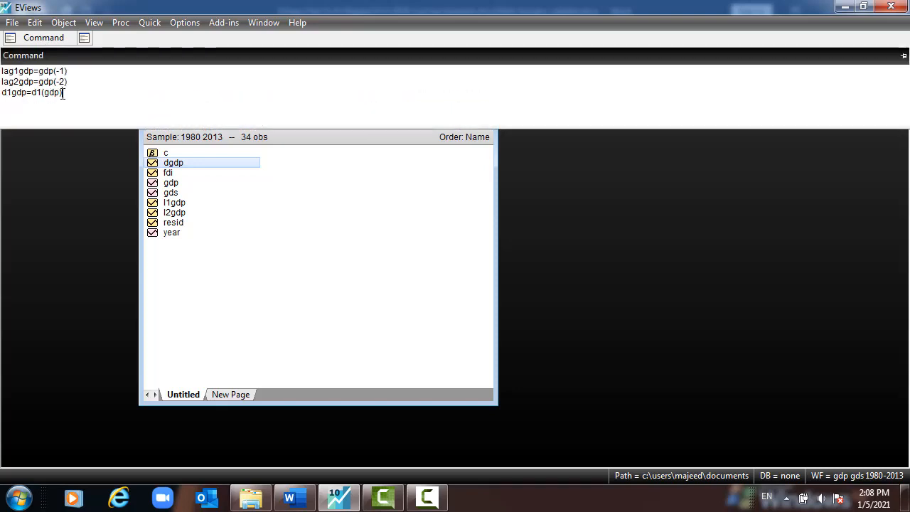
Compute dgdp as d(gdp) and view its first-difference values from 1981 onward.
{"action": "triple_click", "coordinate": [32, 93]}
{"action": "type", "text": "dgdp="}
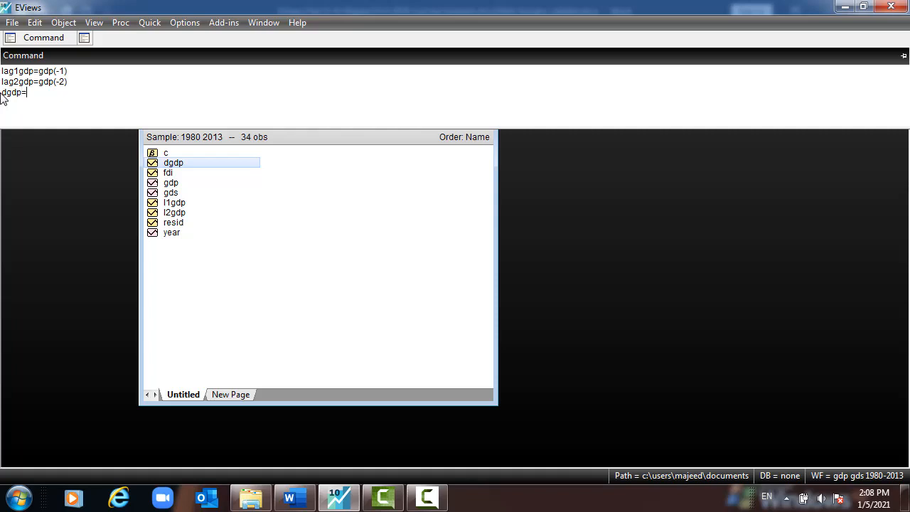
{"action": "type", "text": "d(gd"}
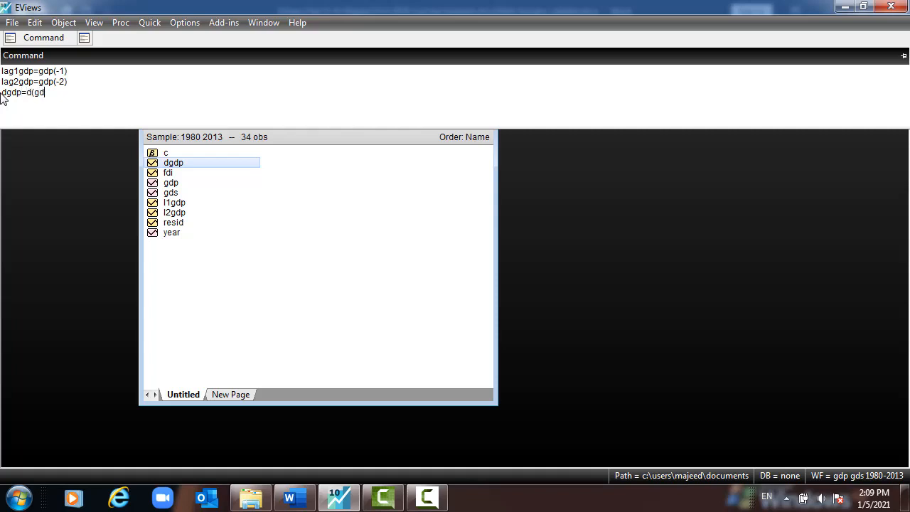
{"action": "type", "text": "p)"}
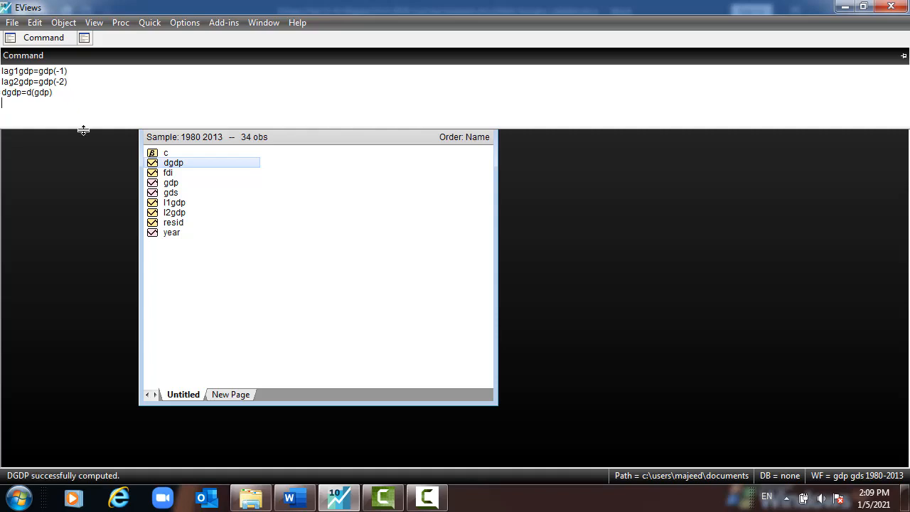
{"action": "double_click", "coordinate": [172, 163]}
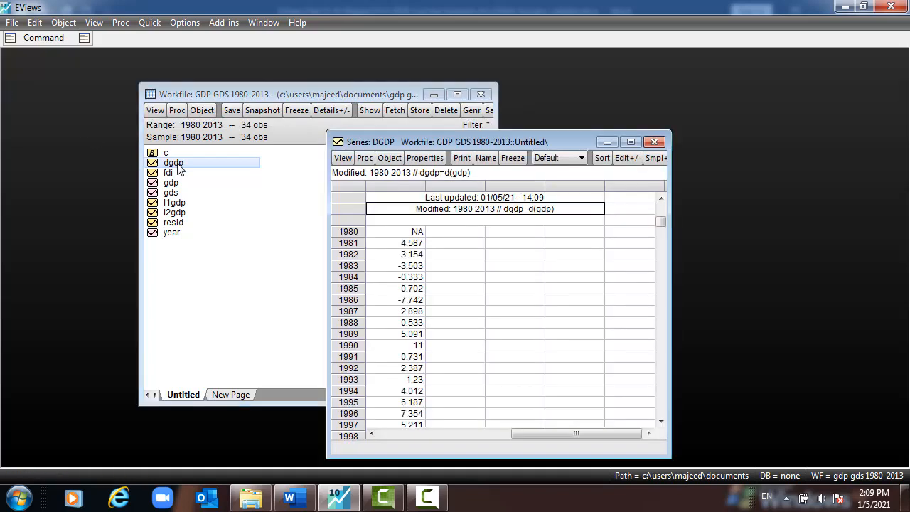
{"action": "mouse_move", "coordinate": [401, 226]}
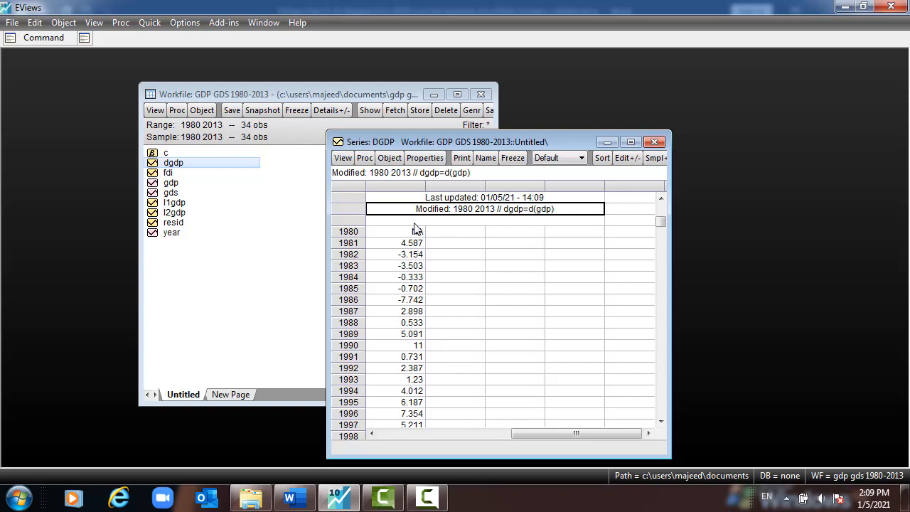
Close the dgdp values view and rename the dgdp series to d1gdp.
{"action": "left_click", "coordinate": [654, 141]}
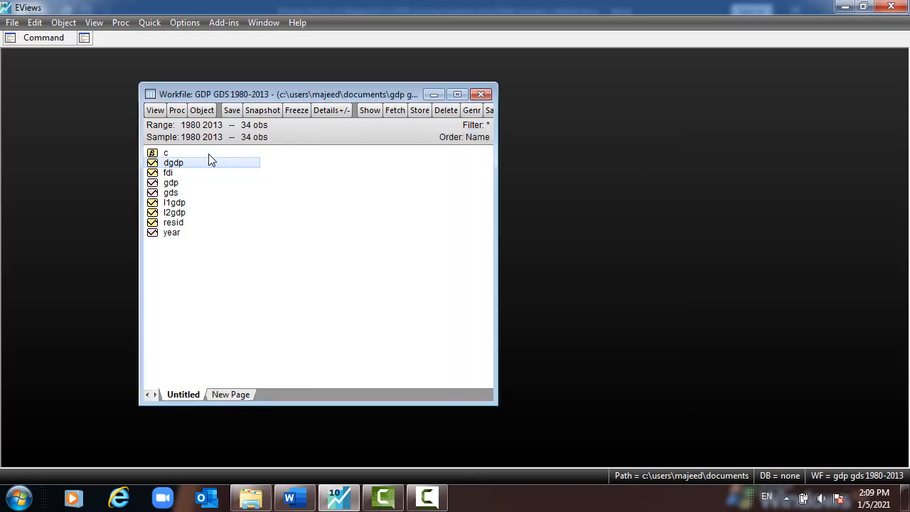
{"action": "right_click", "coordinate": [173, 162]}
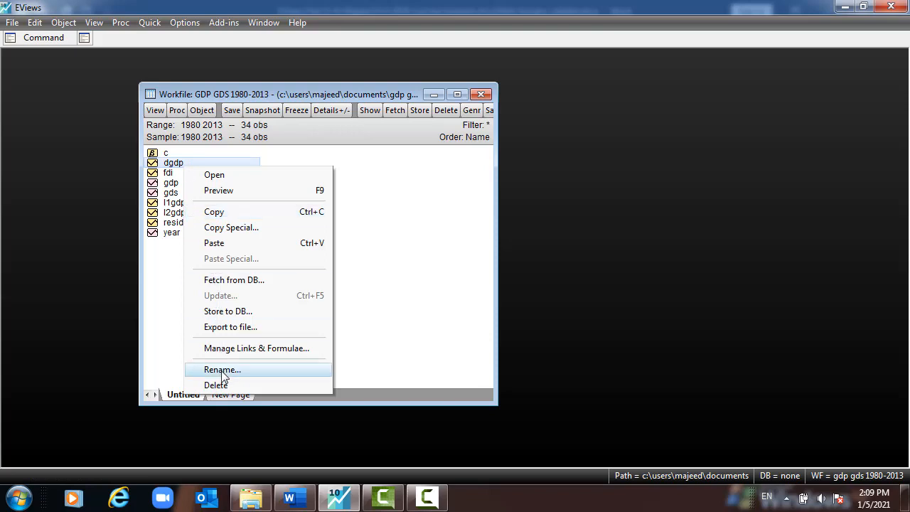
{"action": "left_click", "coordinate": [222, 369]}
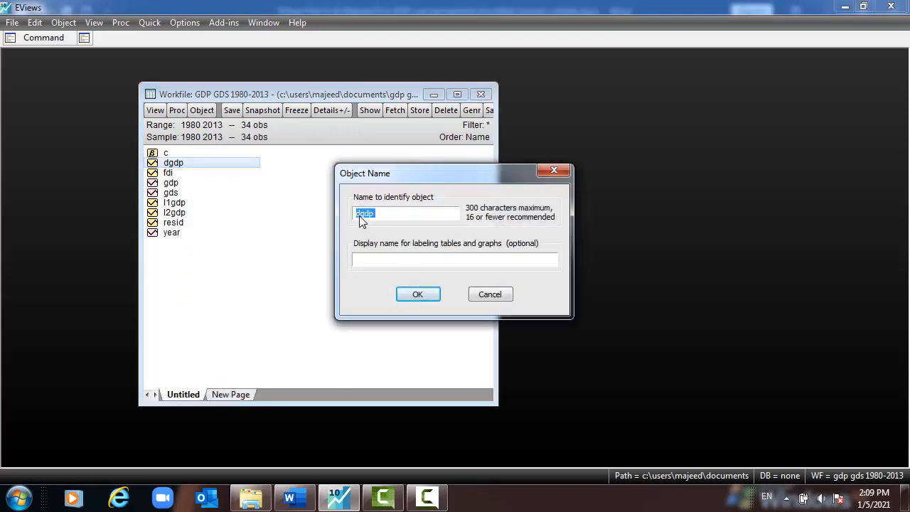
{"action": "type", "text": "d1gdp"}
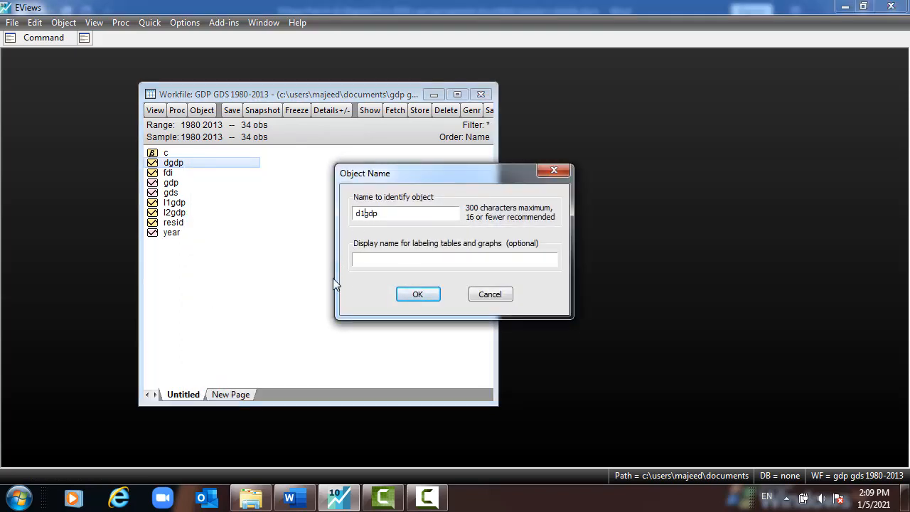
{"action": "left_click", "coordinate": [418, 295]}
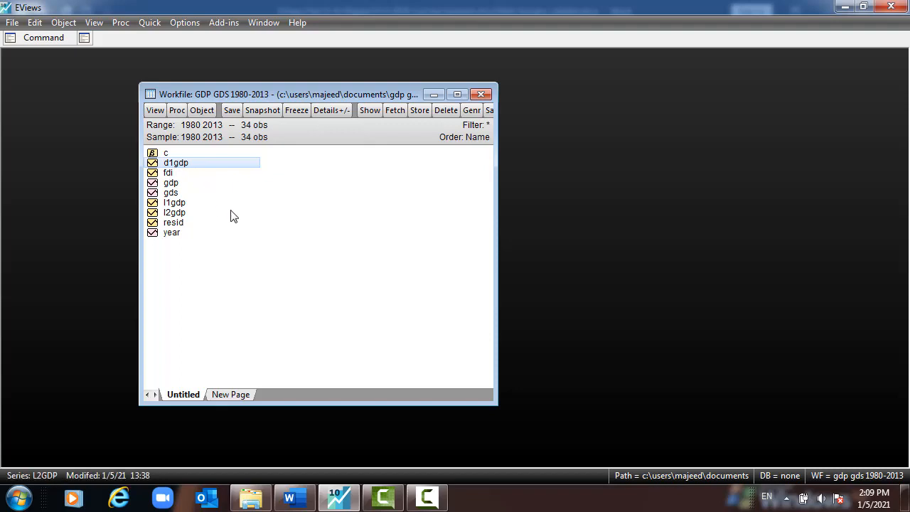
Add a new series named ddgdp through New Object and view its NA values.
{"action": "right_click", "coordinate": [234, 217]}
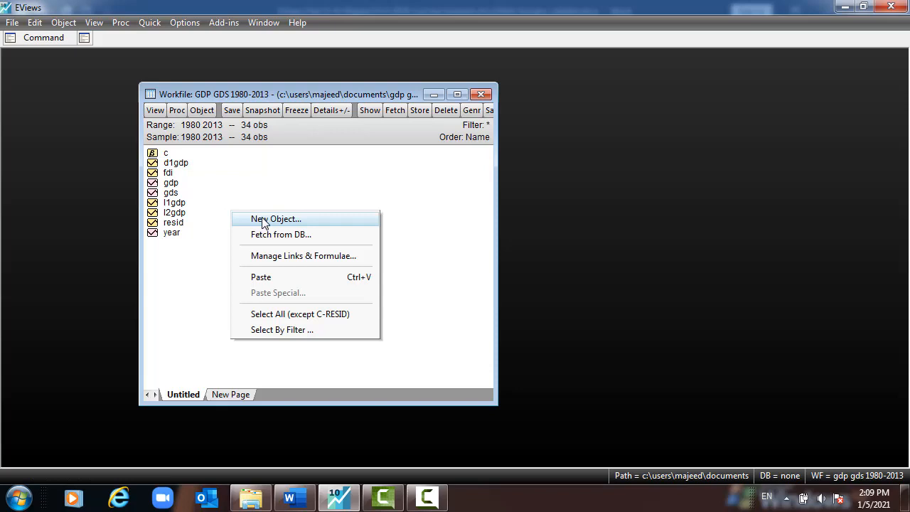
{"action": "left_click", "coordinate": [276, 218]}
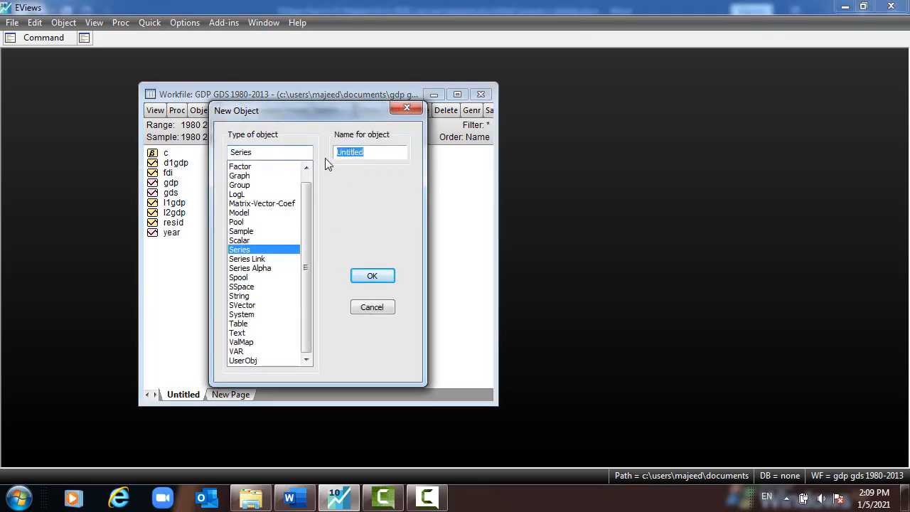
{"action": "type", "text": "ddgdp"}
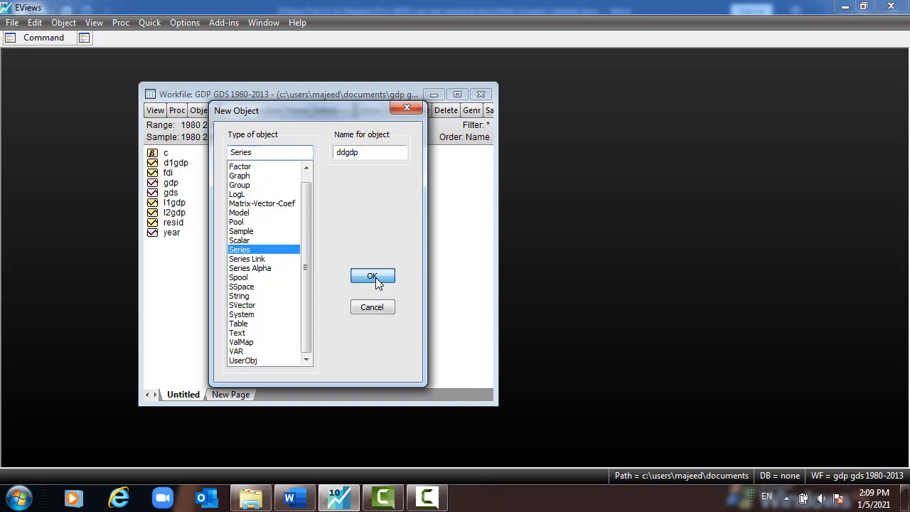
{"action": "left_click", "coordinate": [372, 276]}
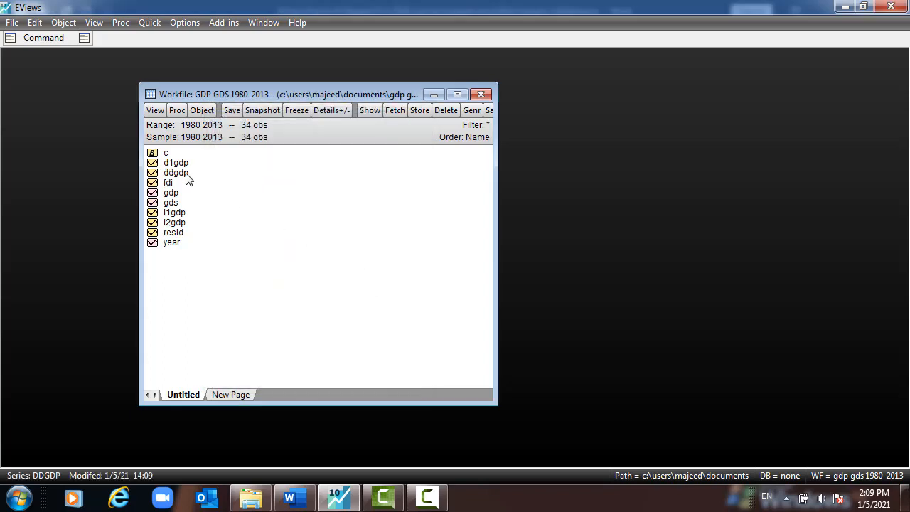
{"action": "double_click", "coordinate": [175, 172]}
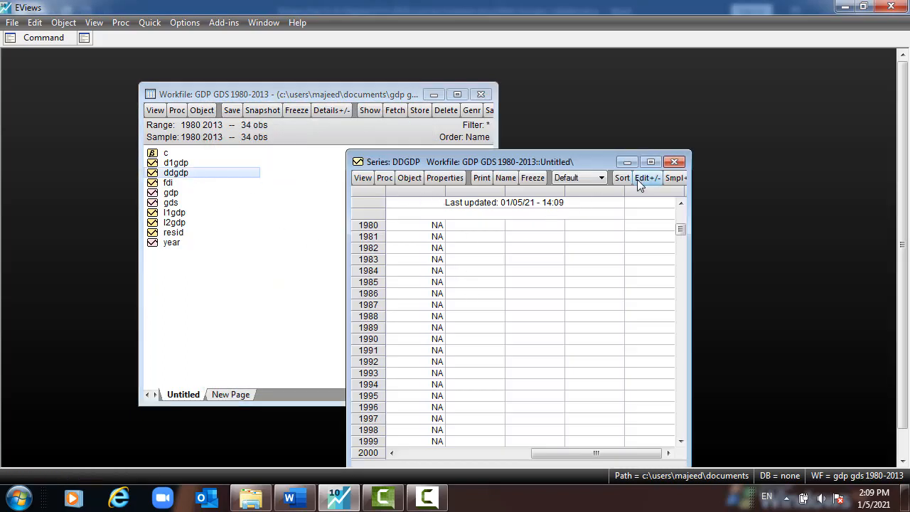
{"action": "left_click", "coordinate": [674, 162]}
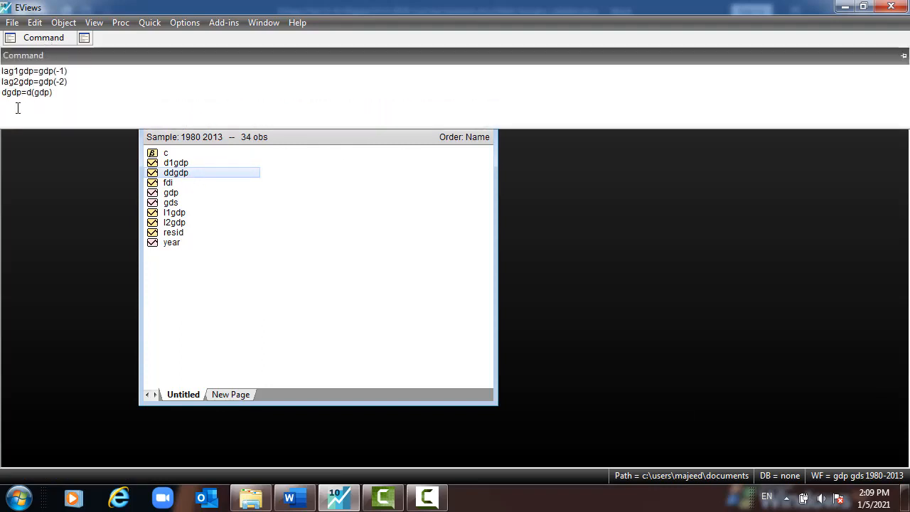
Run ddgdp=d(d(gdp)) and open ddgdp to see values starting in 1982.
{"action": "type", "text": "d"}
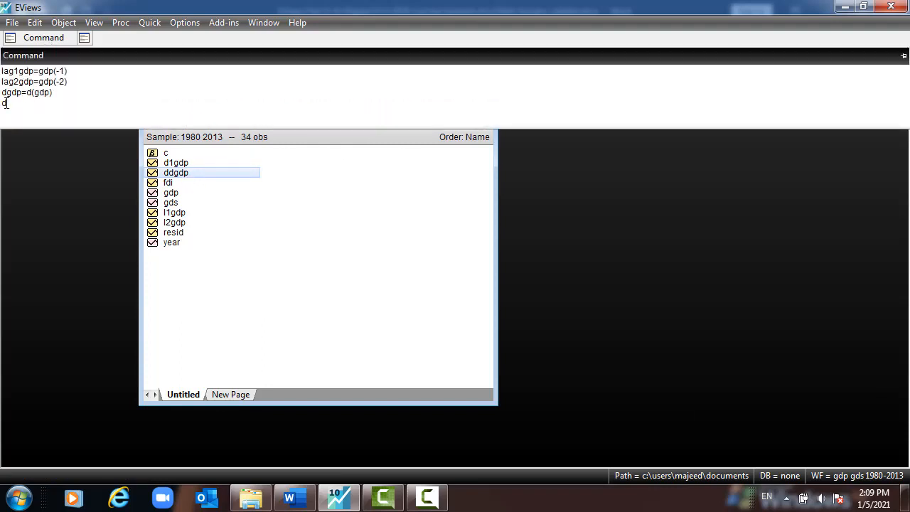
{"action": "type", "text": "dgdp=d(d"}
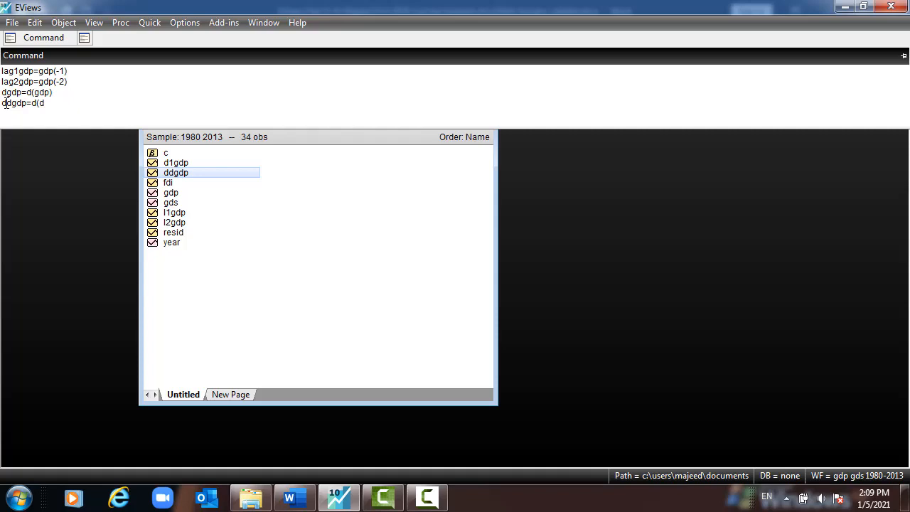
{"action": "type", "text": "(gdp"}
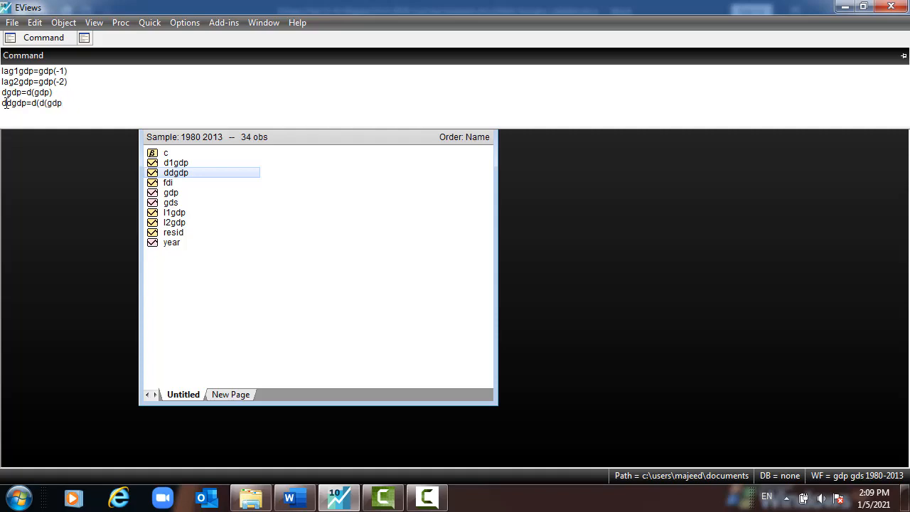
{"action": "key", "text": "enter"}
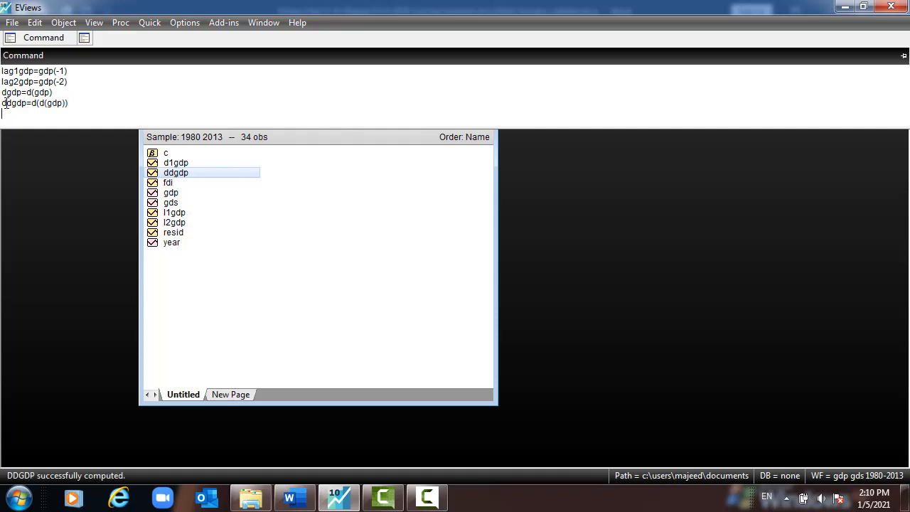
{"action": "double_click", "coordinate": [175, 172]}
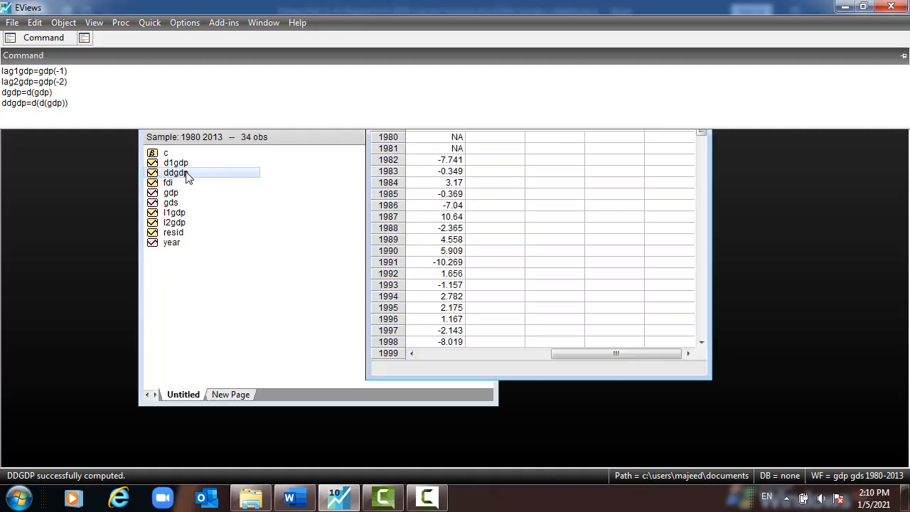
{"action": "double_click", "coordinate": [176, 172]}
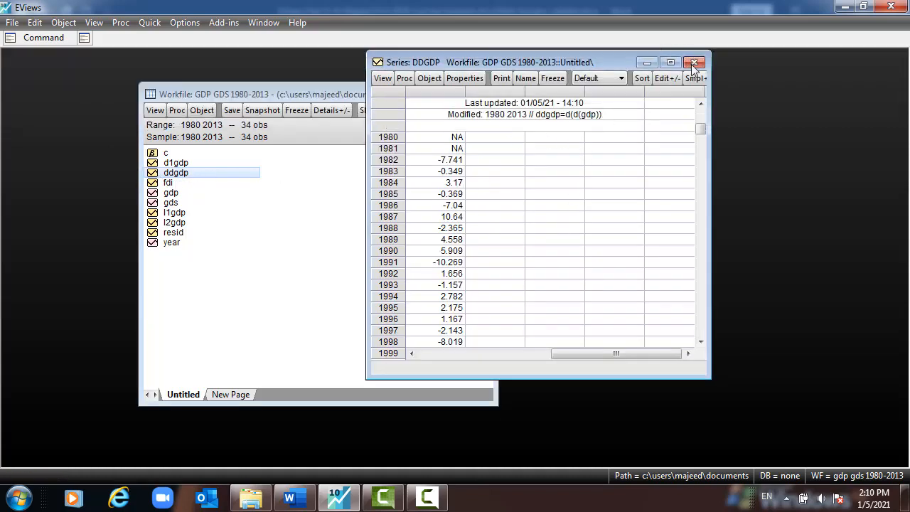
Close the ddgdp series window and rename ddgdp to d2gdp.
{"action": "left_click", "coordinate": [695, 62]}
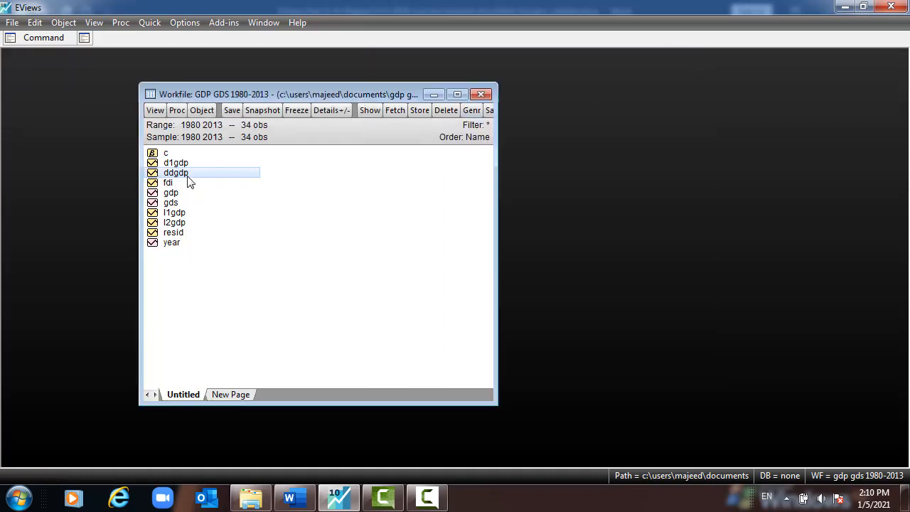
{"action": "right_click", "coordinate": [176, 172]}
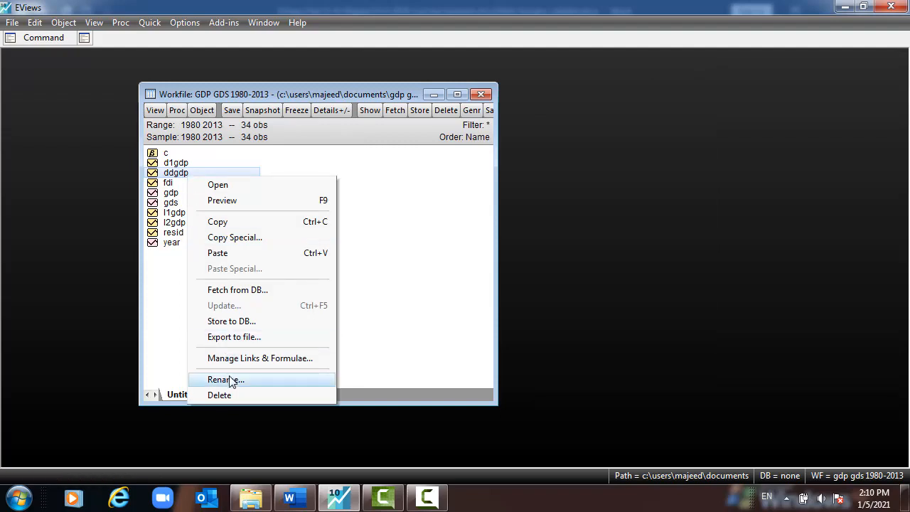
{"action": "left_click", "coordinate": [226, 379]}
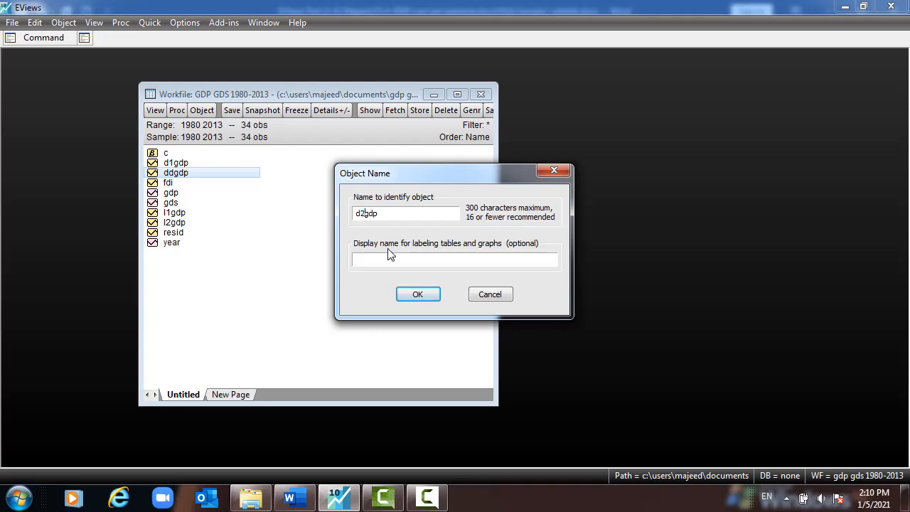
{"action": "left_click", "coordinate": [417, 293]}
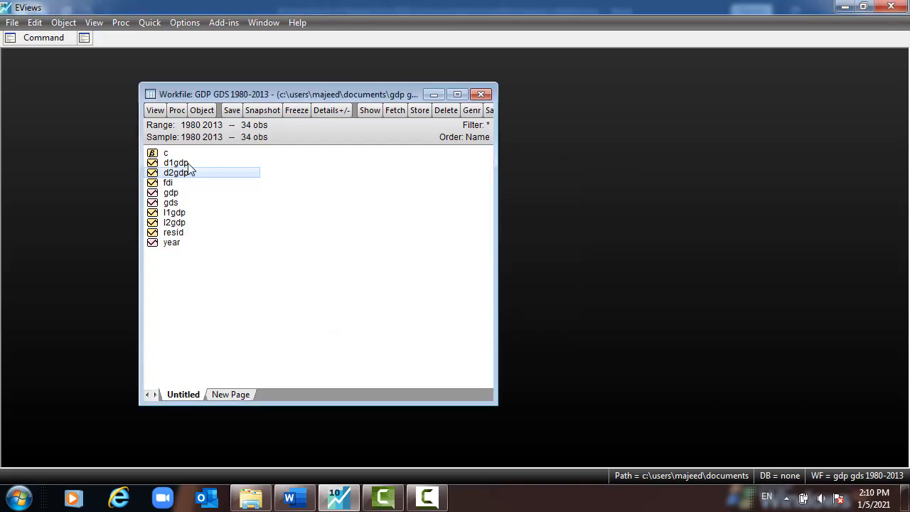
{"action": "left_click", "coordinate": [176, 162]}
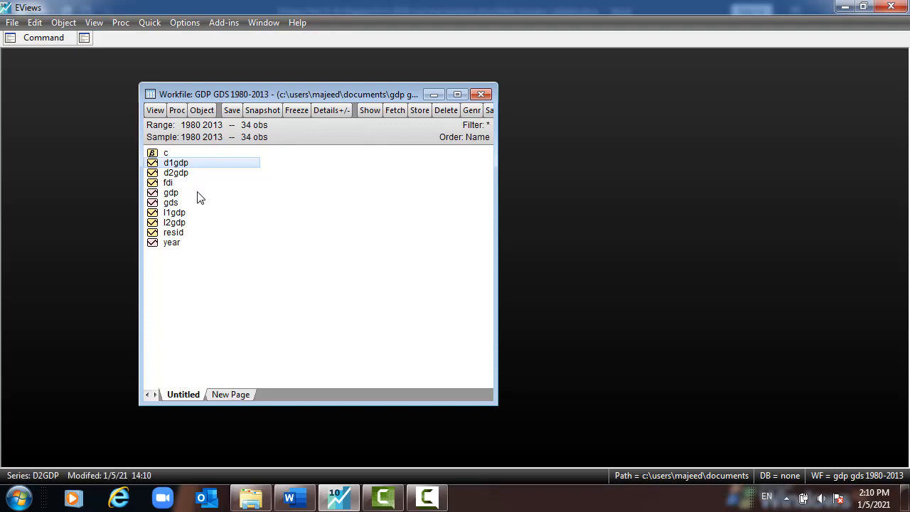
Select gdp, gds, l1gdp and the other lag/difference series and open them as a group.
{"action": "left_click", "coordinate": [170, 192]}
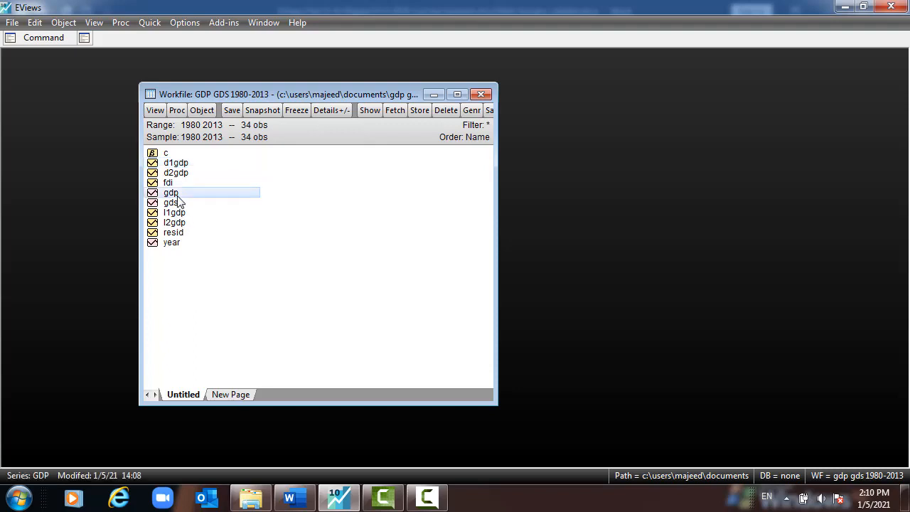
{"action": "left_click", "coordinate": [171, 202]}
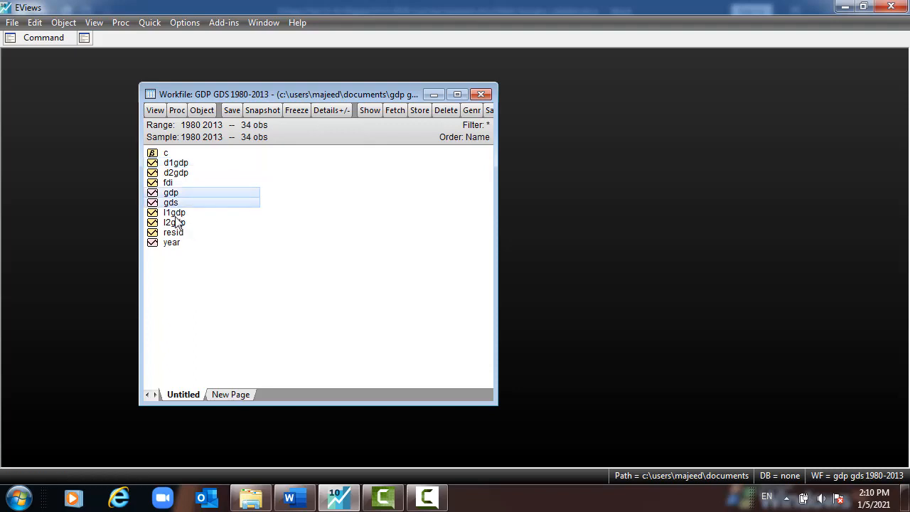
{"action": "left_click", "coordinate": [174, 222]}
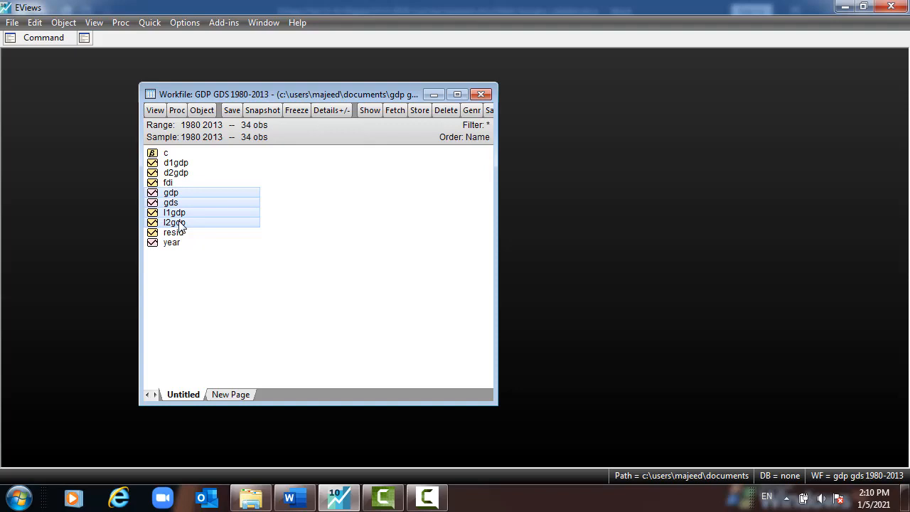
{"action": "mouse_move", "coordinate": [205, 198]}
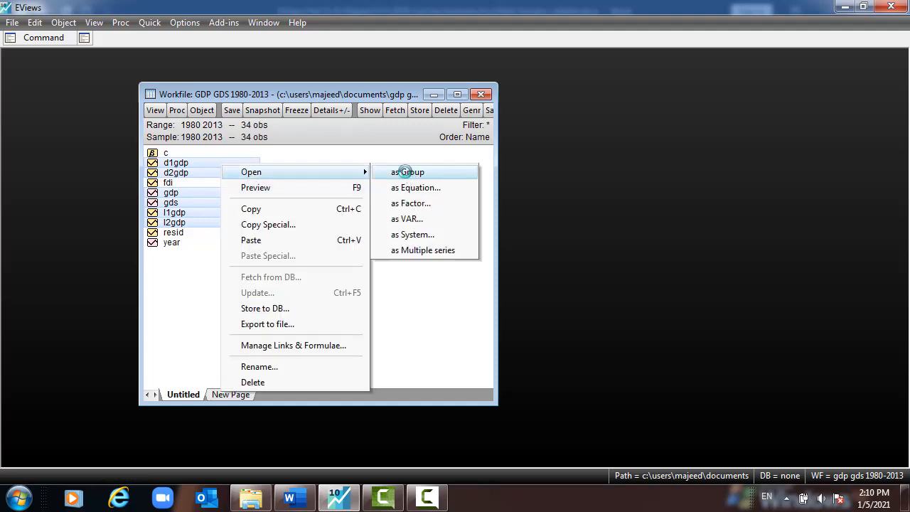
{"action": "left_click", "coordinate": [408, 171]}
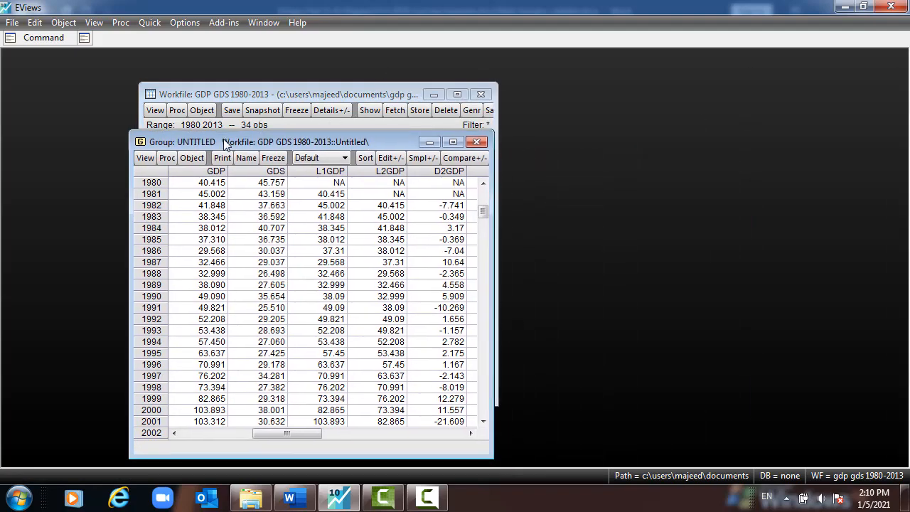
{"action": "mouse_move", "coordinate": [282, 184]}
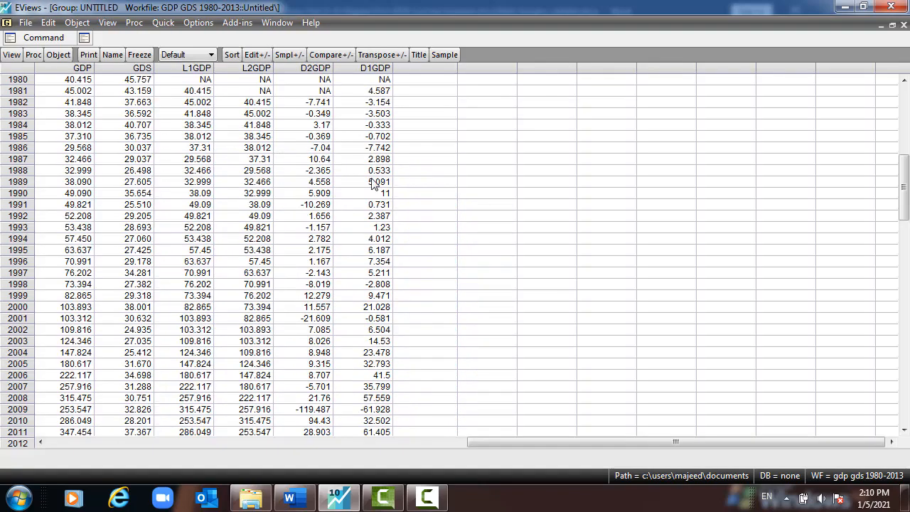
{"action": "mouse_move", "coordinate": [259, 78]}
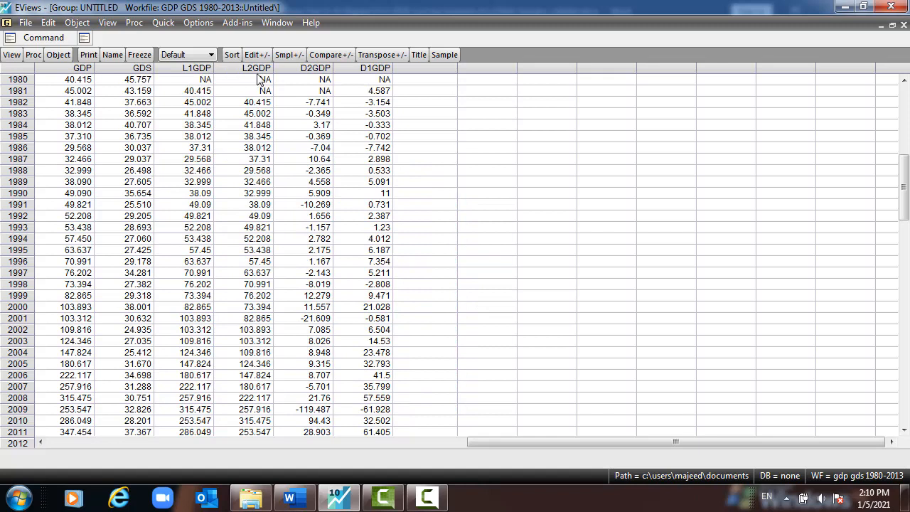
{"action": "mouse_move", "coordinate": [365, 76]}
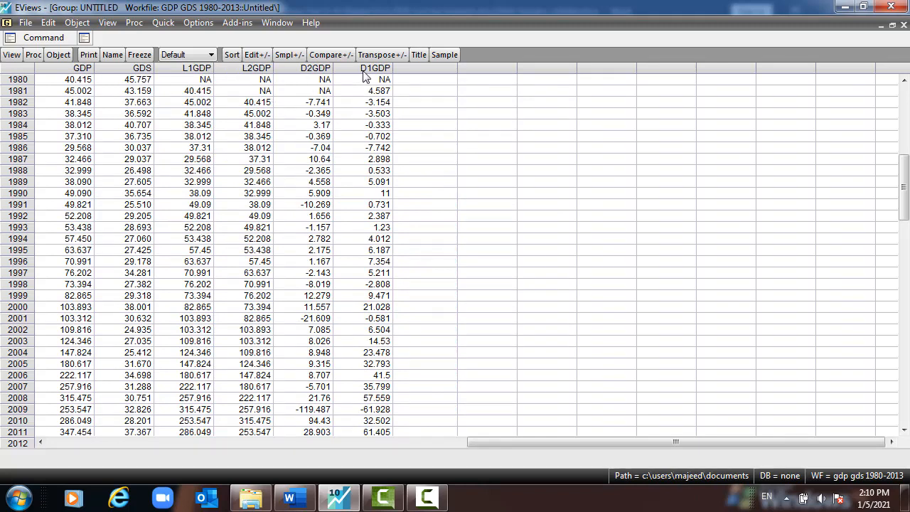
{"action": "mouse_move", "coordinate": [318, 77]}
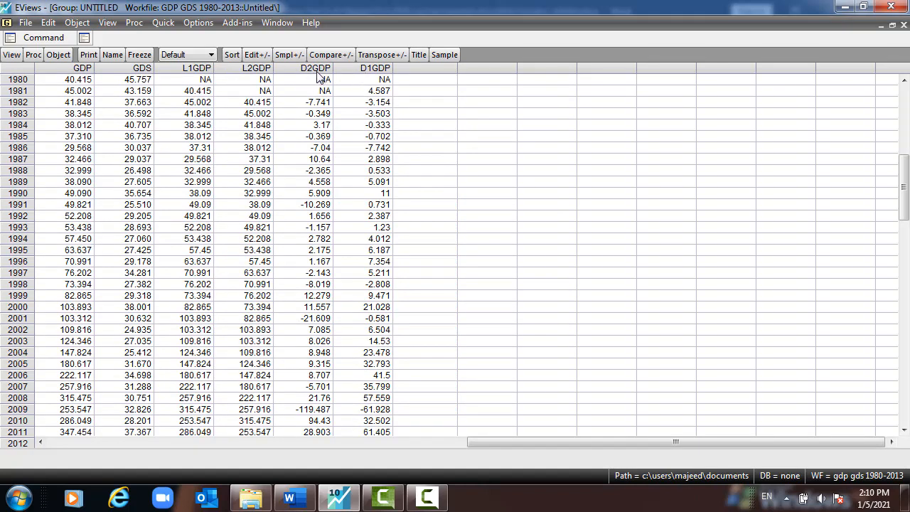
Enter the LS specification 'gdp c gds l1gdp l2gdp d1gdp d2gdp' in Quick > Estimate Equation.
{"action": "left_click", "coordinate": [163, 22]}
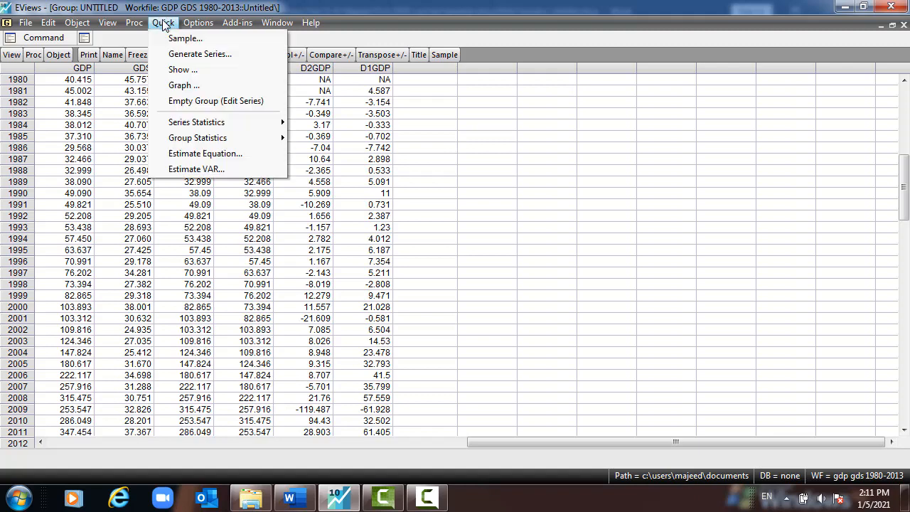
{"action": "mouse_move", "coordinate": [204, 154]}
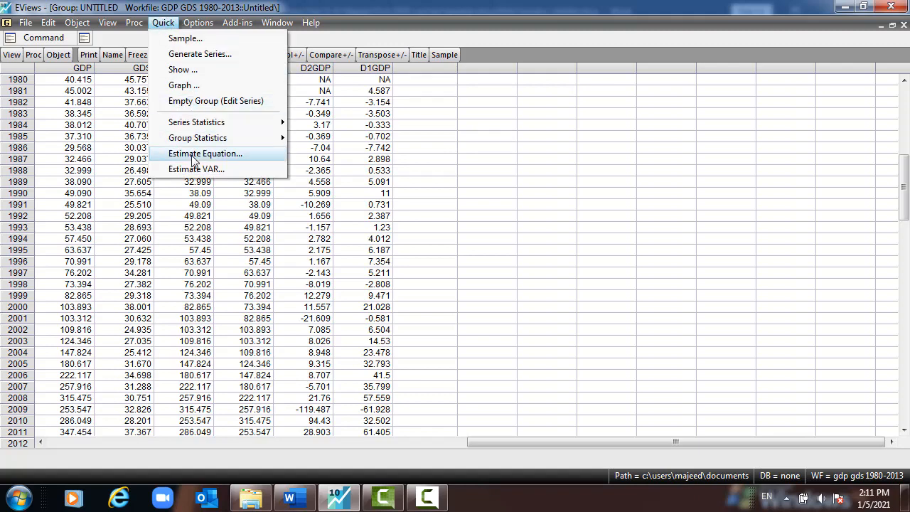
{"action": "left_click", "coordinate": [205, 153]}
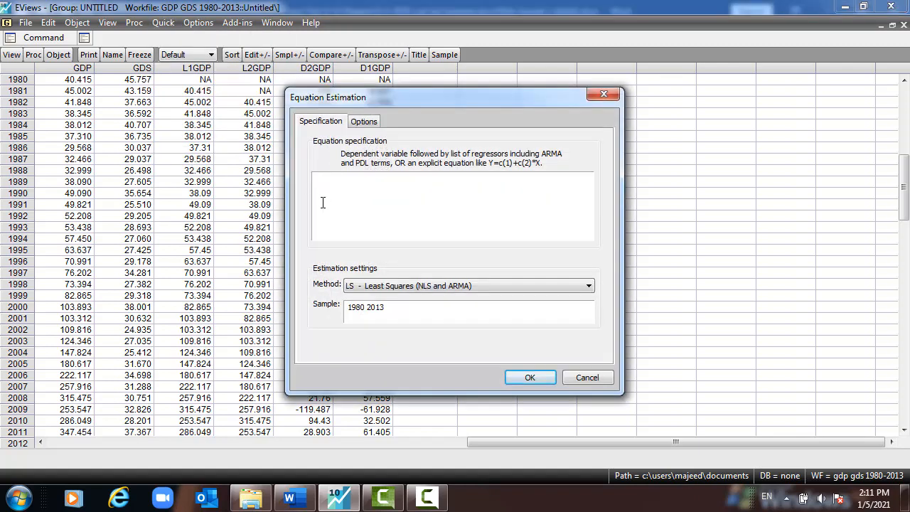
{"action": "type", "text": "gdp c"}
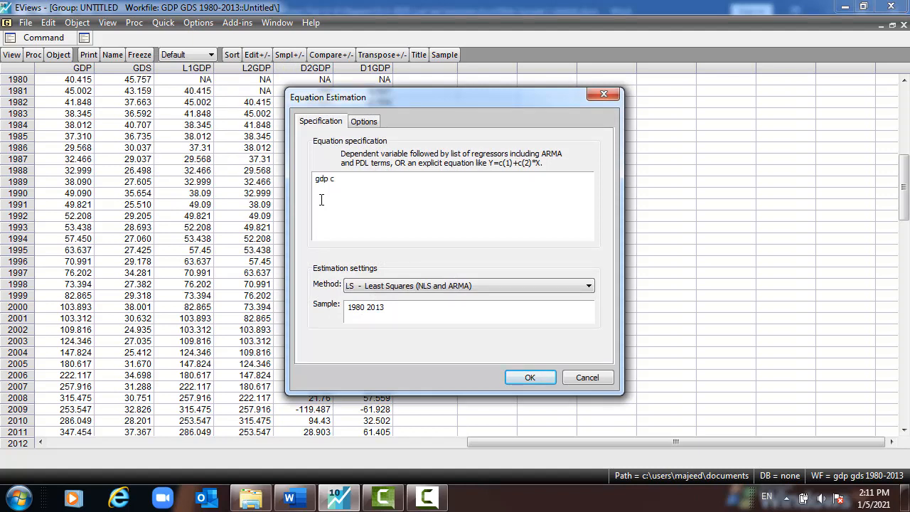
{"action": "type", "text": "gds"}
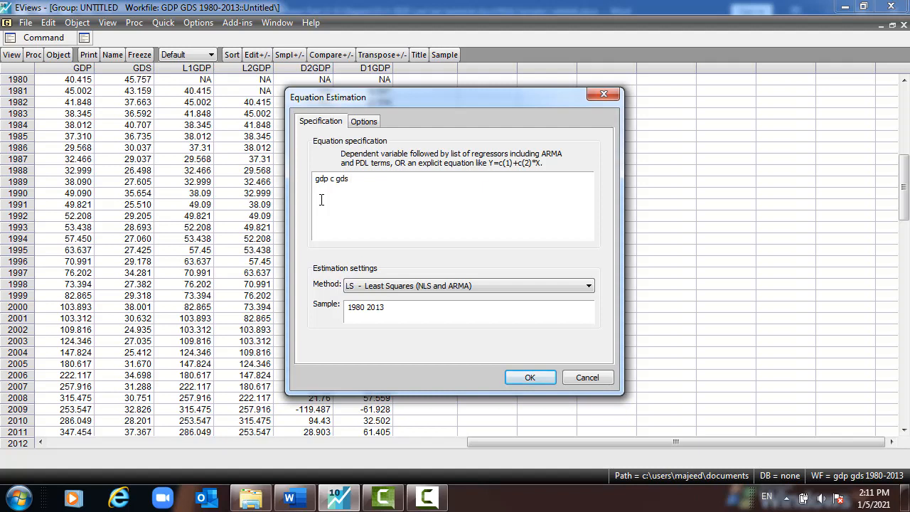
{"action": "type", "text": "g"}
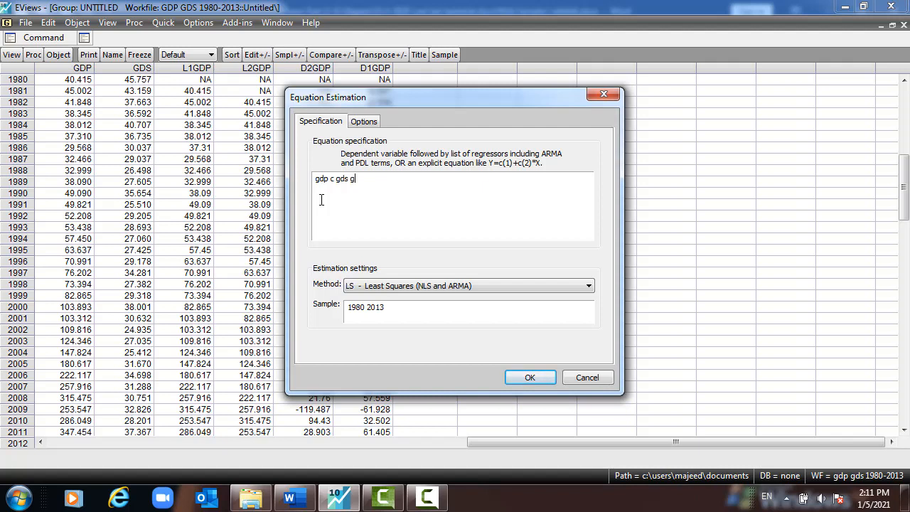
{"action": "type", "text": "l1gdp"}
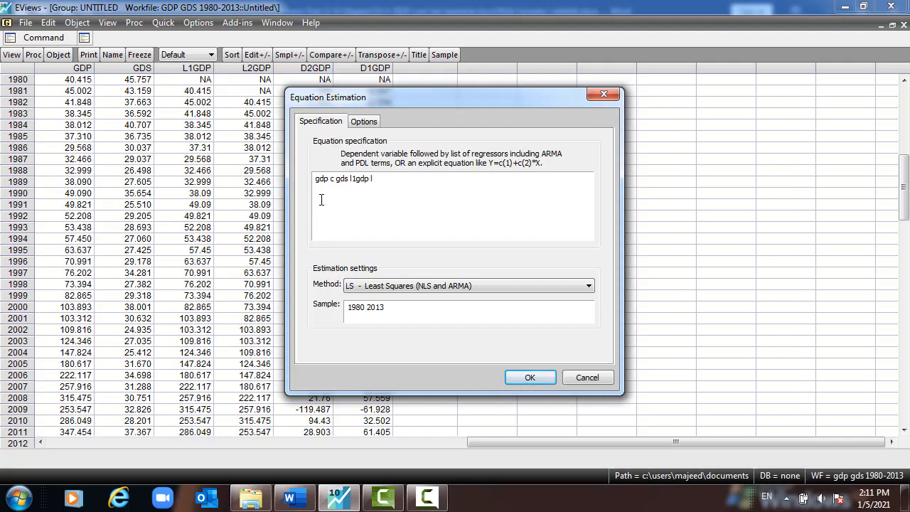
{"action": "type", "text": "l2gdp"}
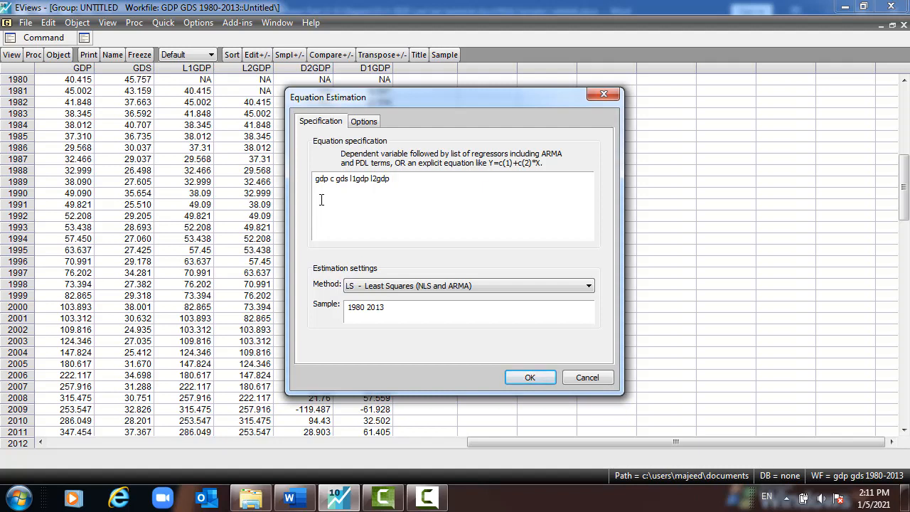
{"action": "type", "text": "d1gdp d2gdp"}
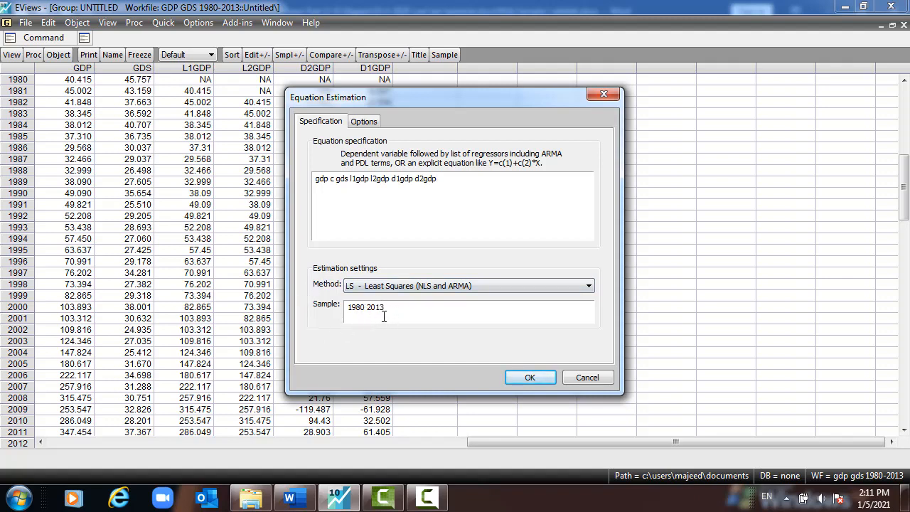
Try the full model, dismiss the near-singular error, then estimate 'gdp c gds d1gdp d2gdp'.
{"action": "left_click", "coordinate": [530, 377]}
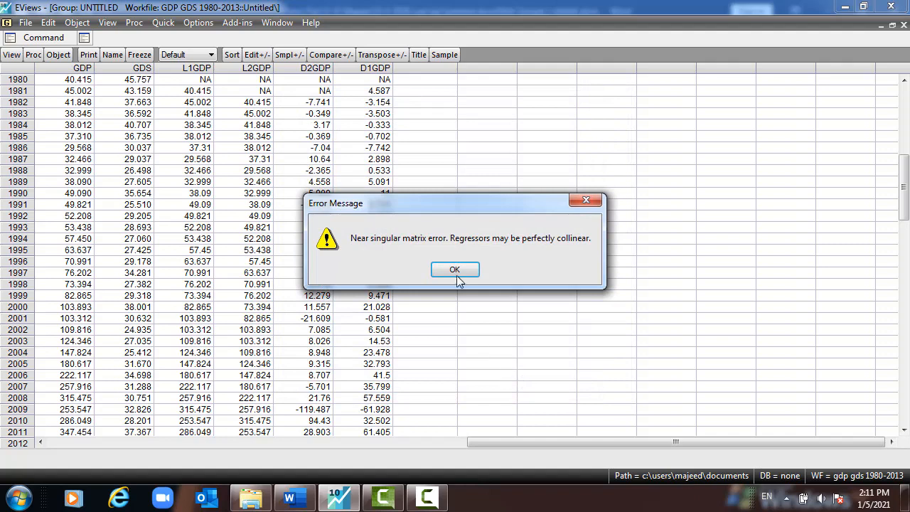
{"action": "left_click", "coordinate": [455, 269]}
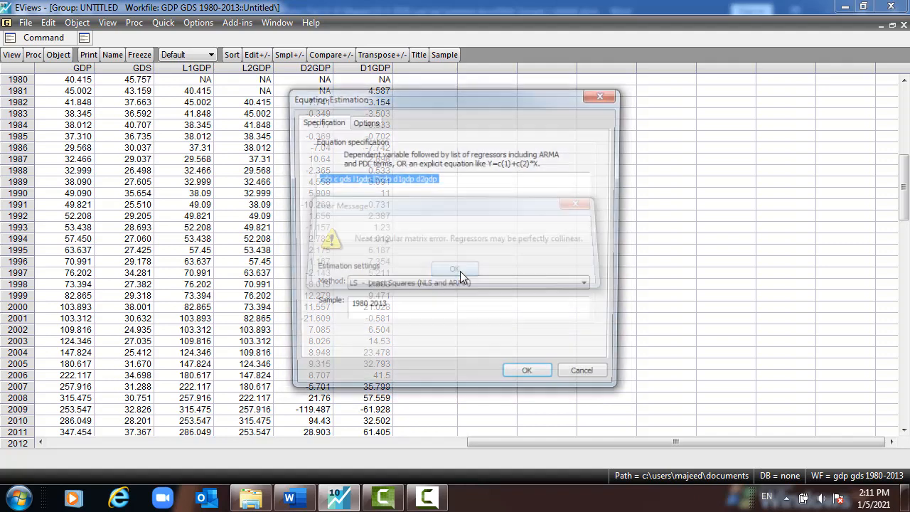
{"action": "left_click", "coordinate": [454, 269]}
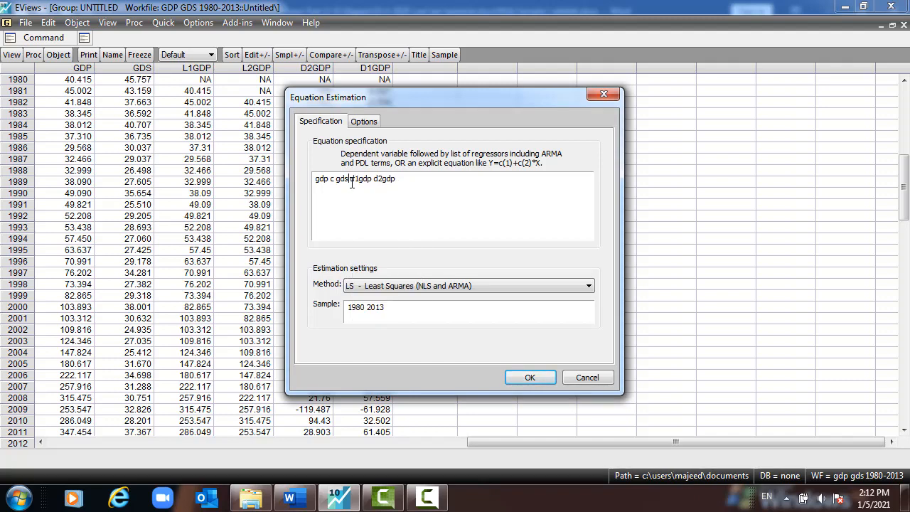
{"action": "left_click", "coordinate": [530, 377]}
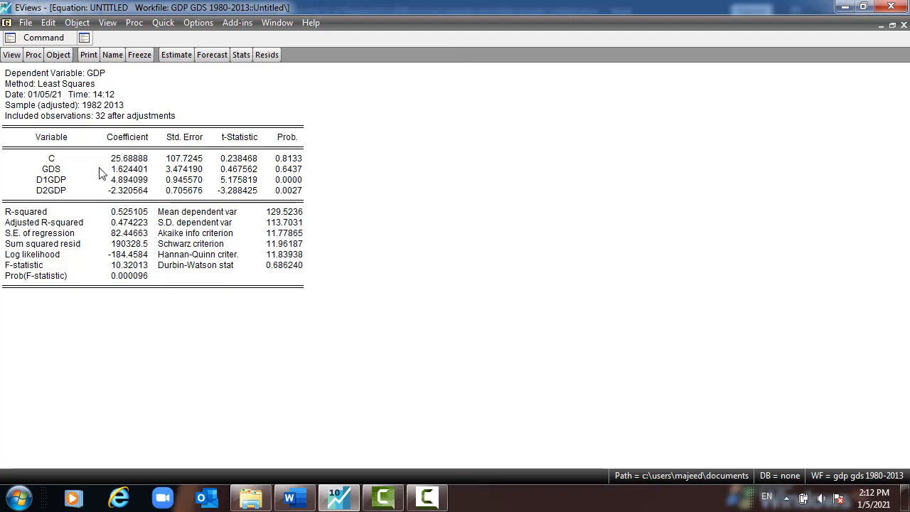
Select the D2GDP coefficient row and reopen the GDP equation's estimation dialog.
{"action": "left_click", "coordinate": [51, 189]}
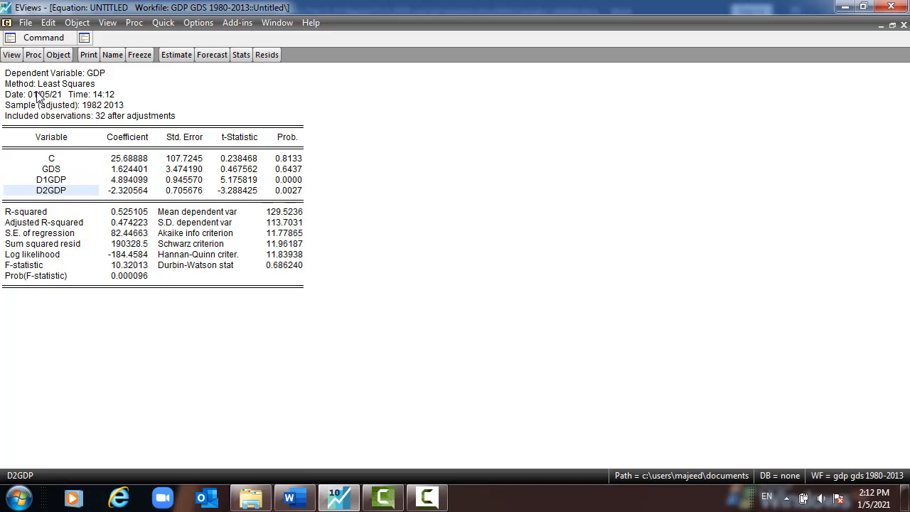
{"action": "mouse_move", "coordinate": [55, 148]}
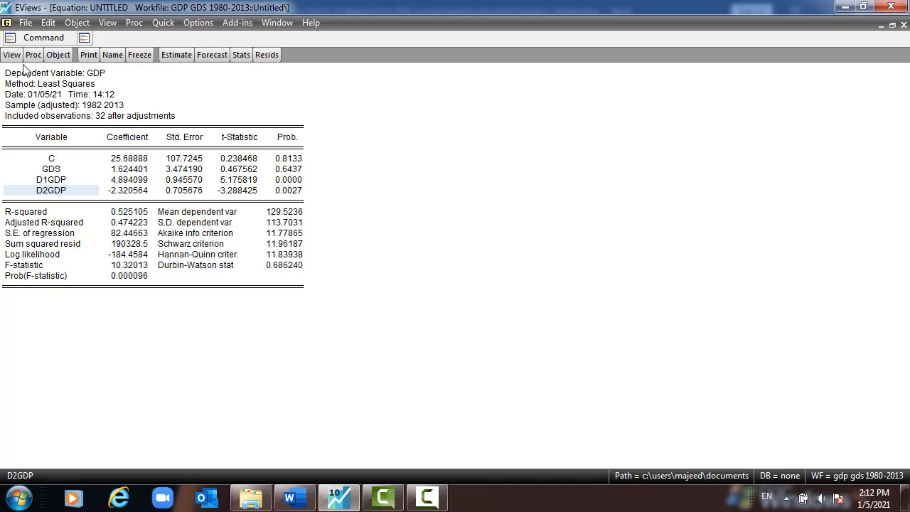
{"action": "left_click", "coordinate": [175, 54]}
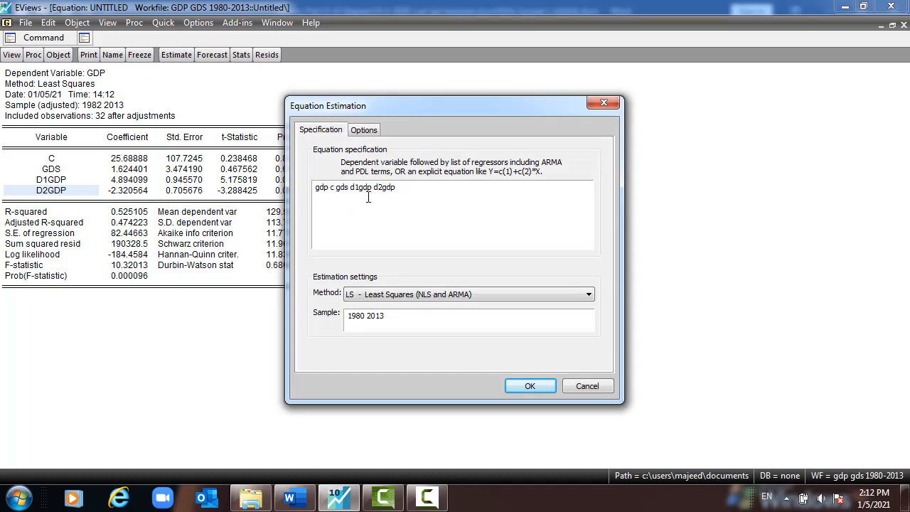
Re-estimate with specification 'gdp c gds l1gdp d1gdp', replacing D2GDP with L1GDP.
{"action": "double_click", "coordinate": [383, 187]}
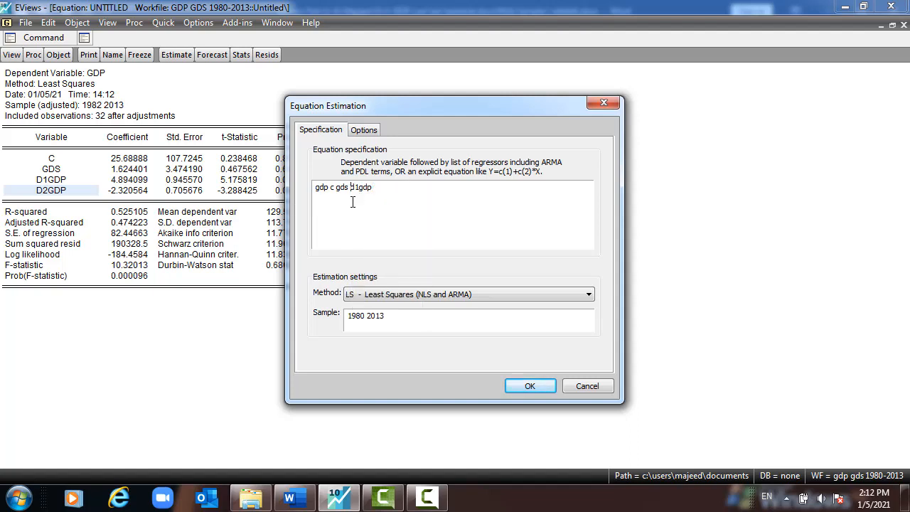
{"action": "type", "text": "l1gdp"}
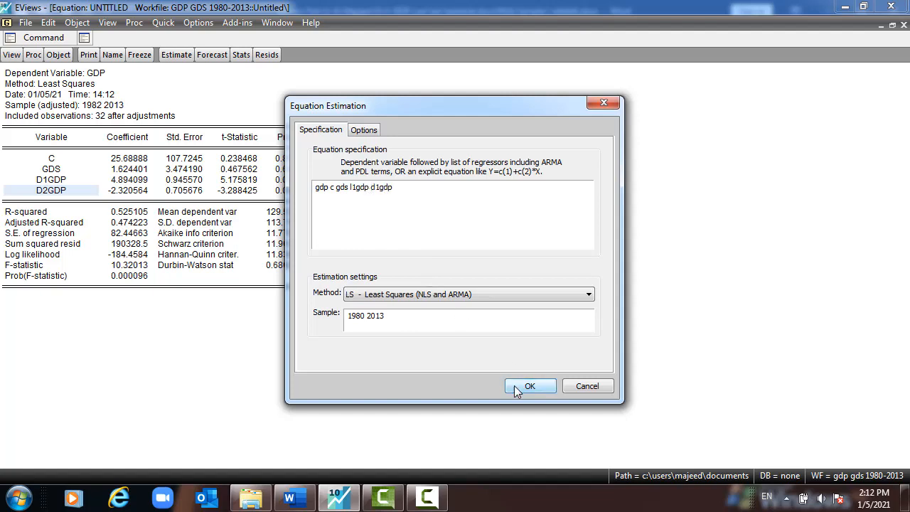
{"action": "left_click", "coordinate": [530, 385]}
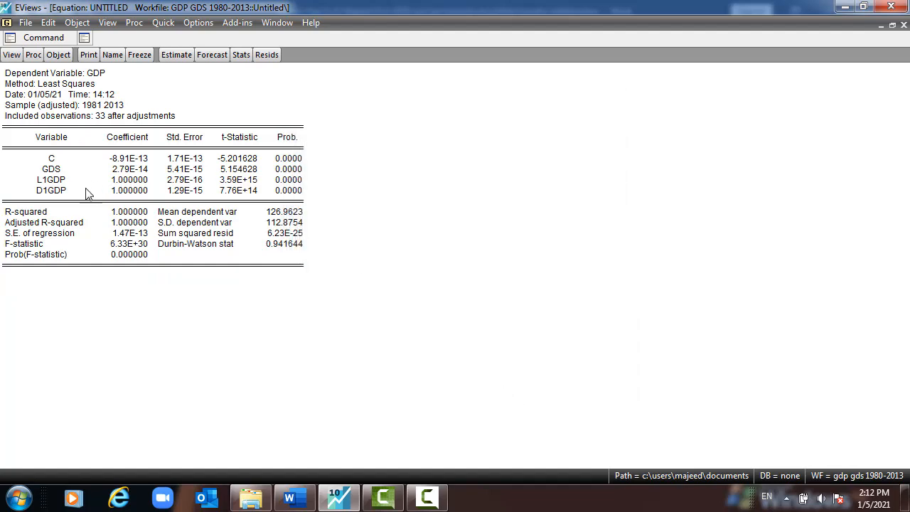
{"action": "mouse_move", "coordinate": [44, 195]}
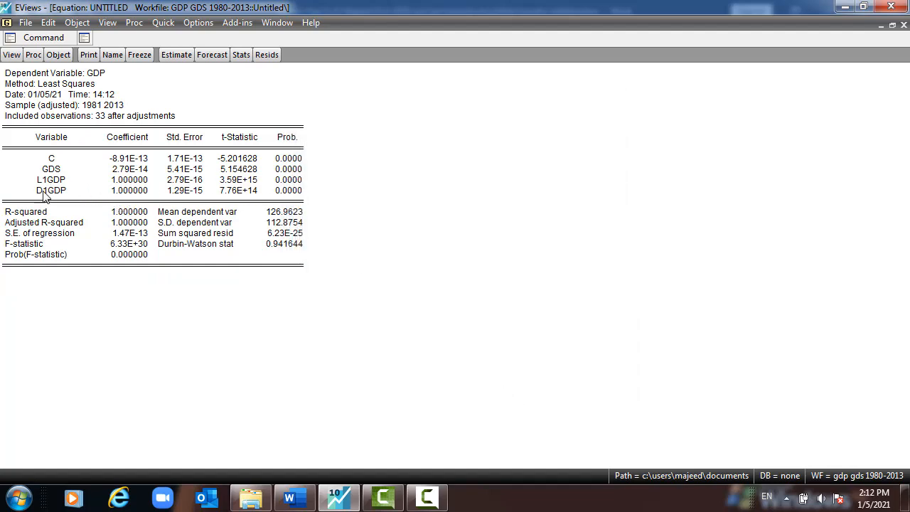
{"action": "left_click", "coordinate": [51, 191]}
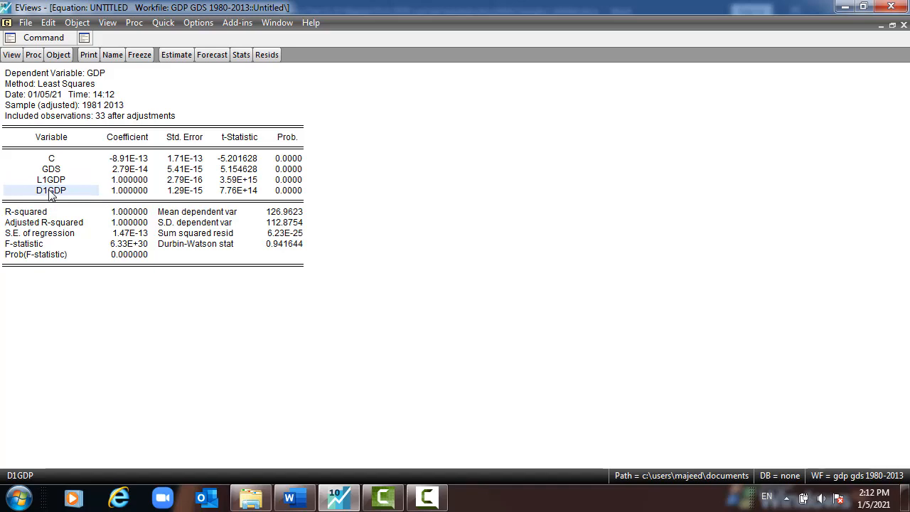
{"action": "left_click", "coordinate": [52, 169]}
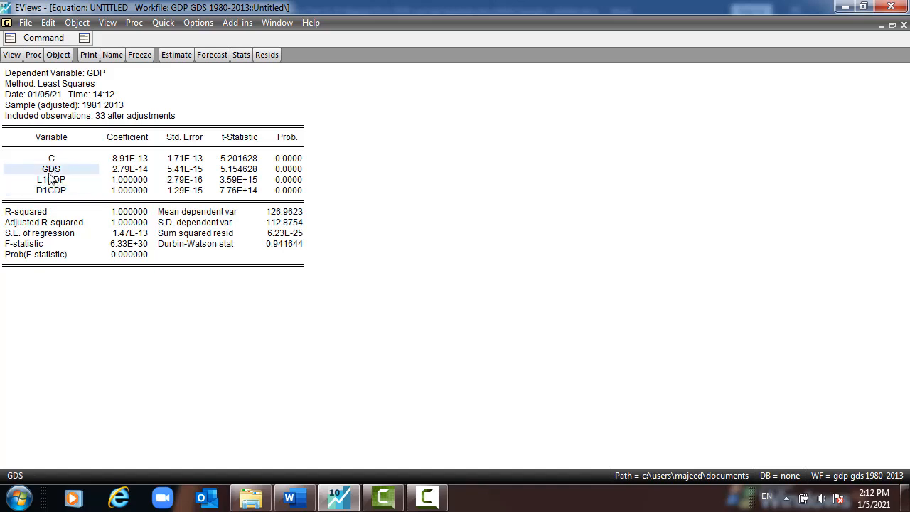